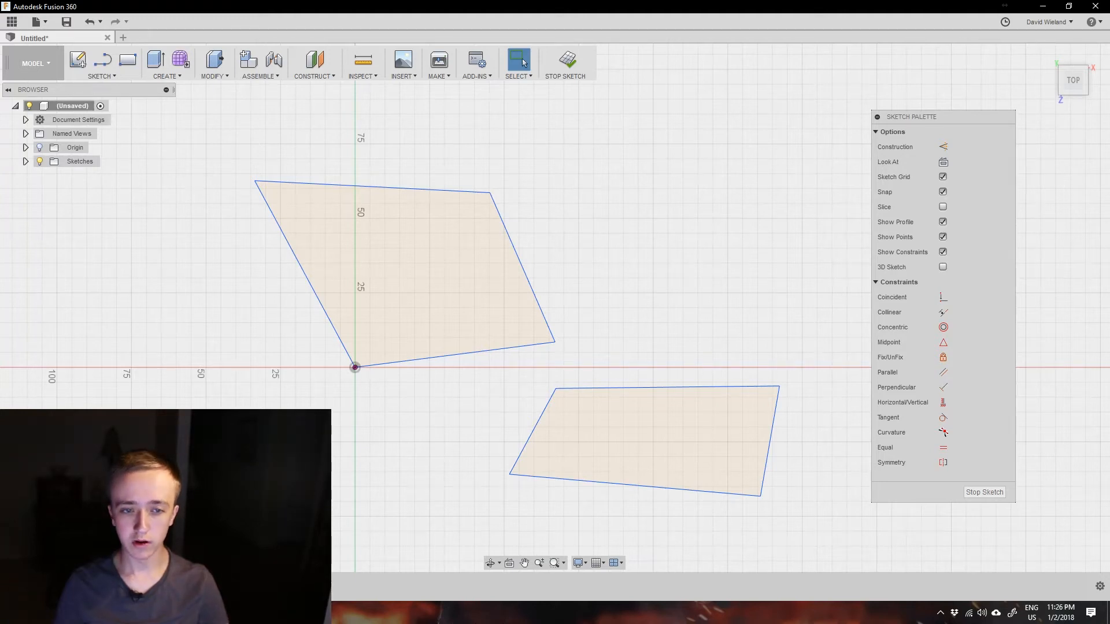
{"action": "mouse_move", "coordinate": [456, 404]}
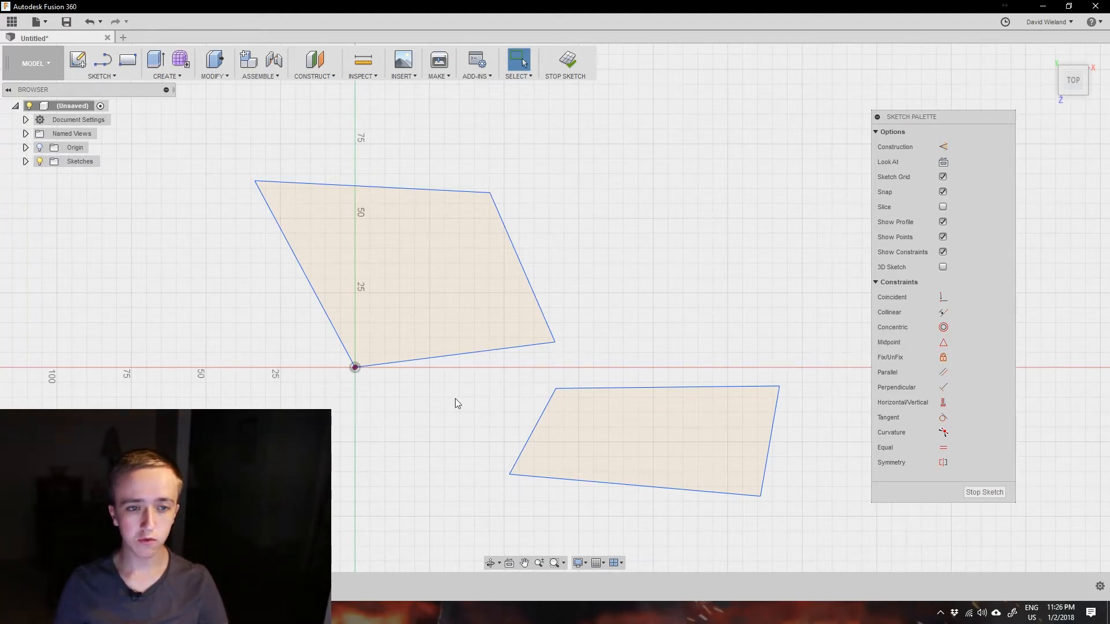
Select the upper quadrilateral to apply horizontal/vertical constraints to its slanted edges.
{"action": "left_click", "coordinate": [396, 342]}
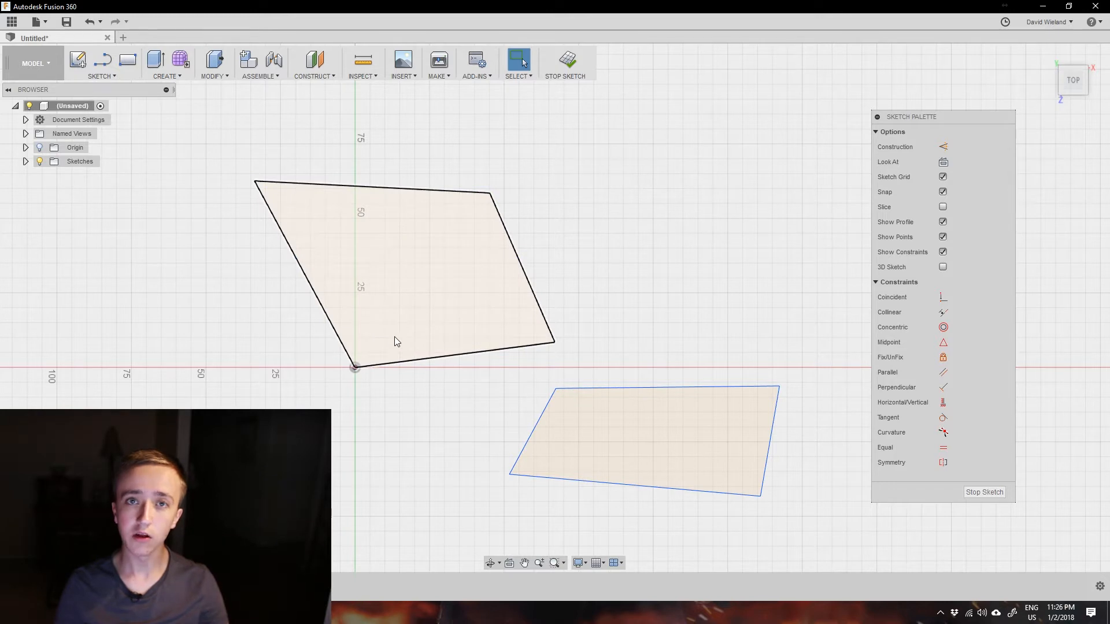
{"action": "mouse_move", "coordinate": [424, 342]}
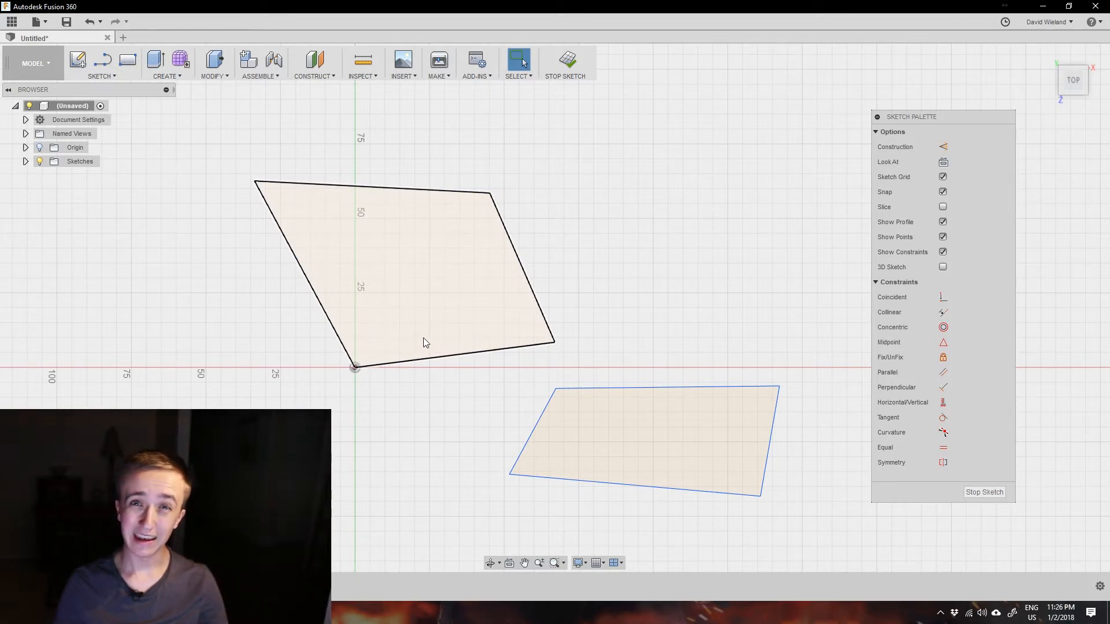
{"action": "mouse_move", "coordinate": [446, 323]}
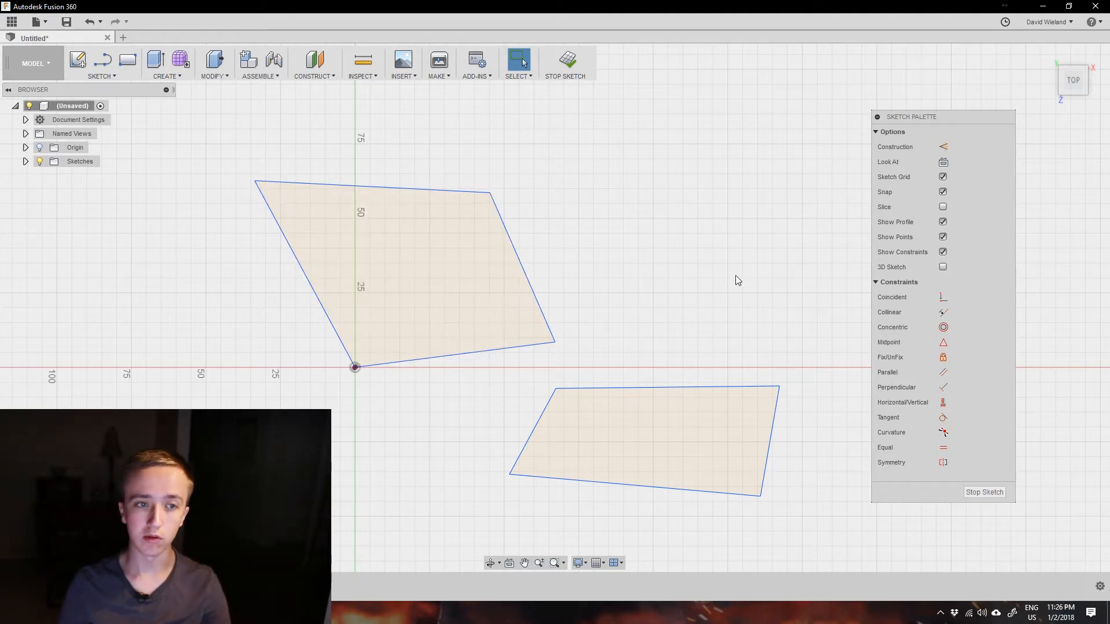
{"action": "mouse_move", "coordinate": [705, 266]}
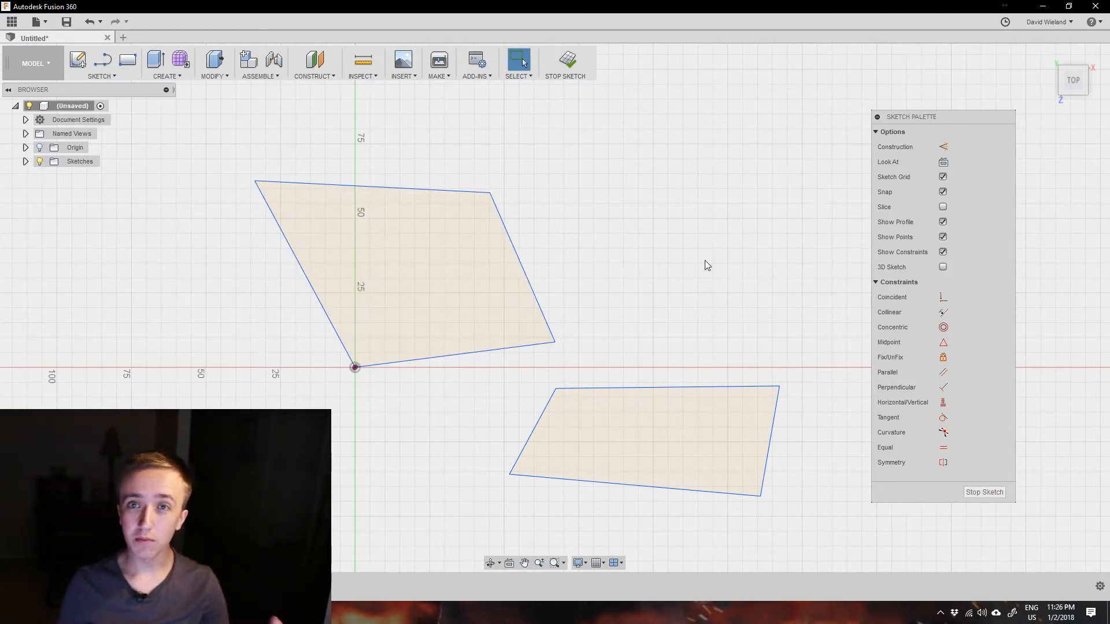
{"action": "mouse_move", "coordinate": [736, 260]}
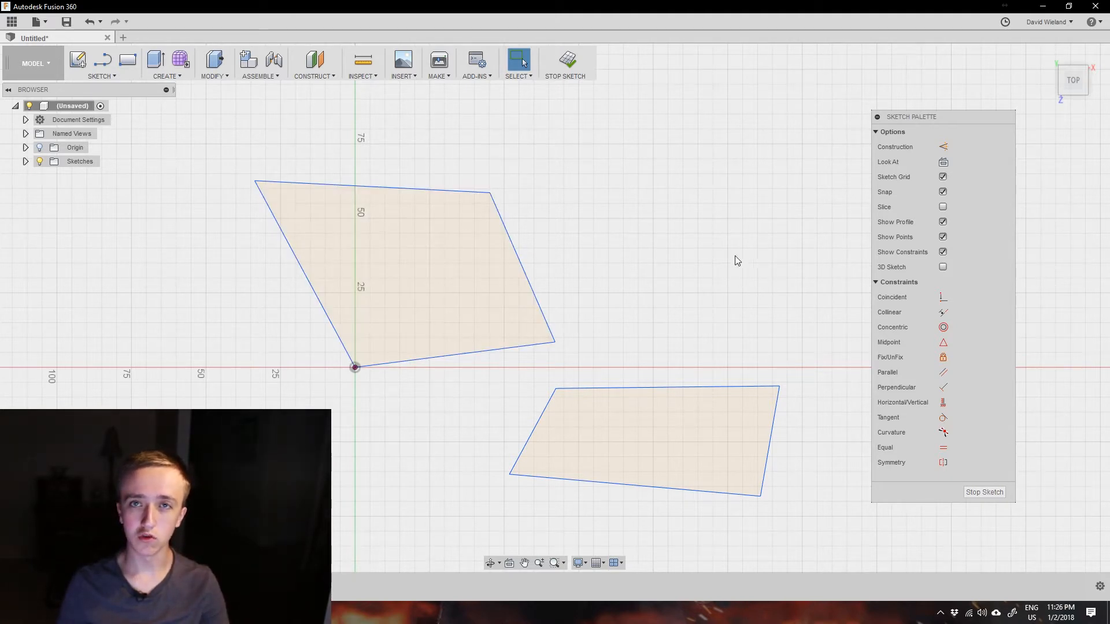
{"action": "mouse_move", "coordinate": [734, 240]}
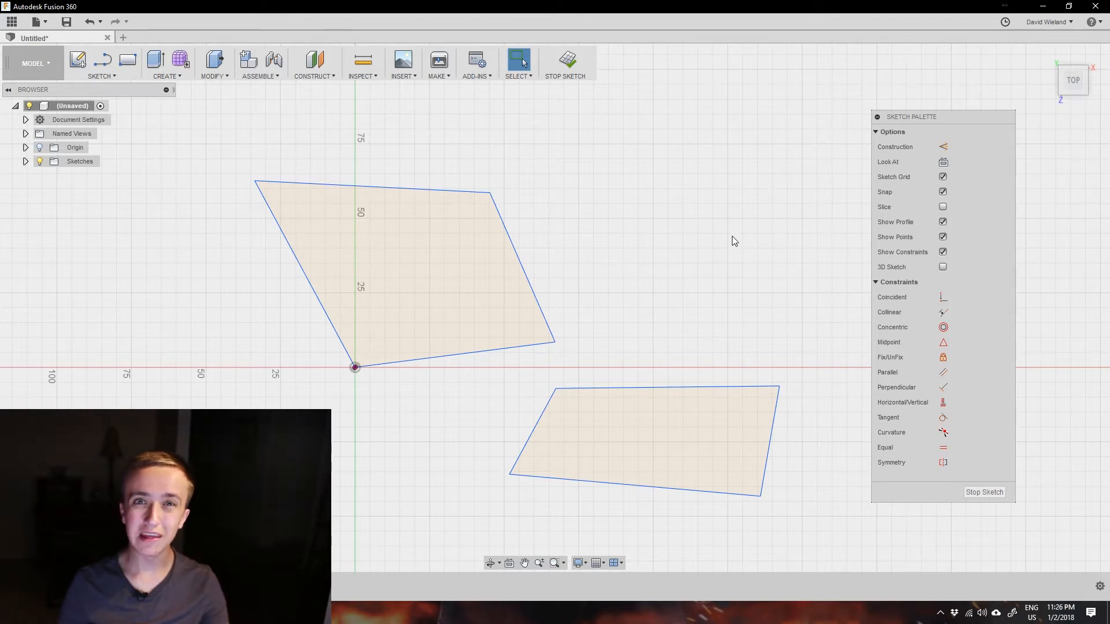
{"action": "mouse_move", "coordinate": [764, 266]}
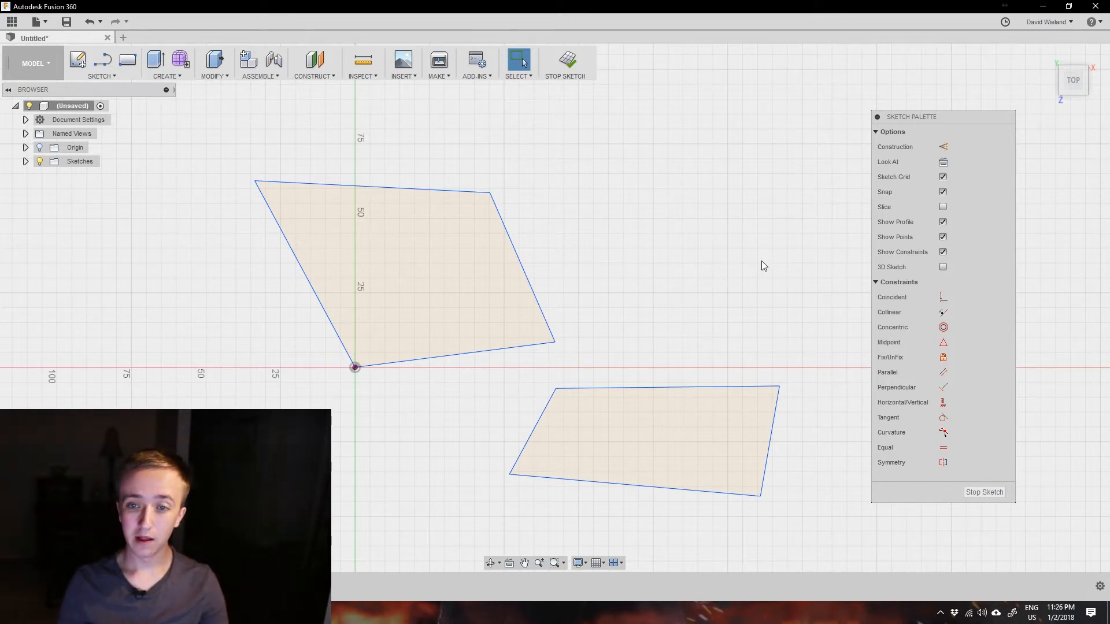
{"action": "mouse_move", "coordinate": [732, 262]}
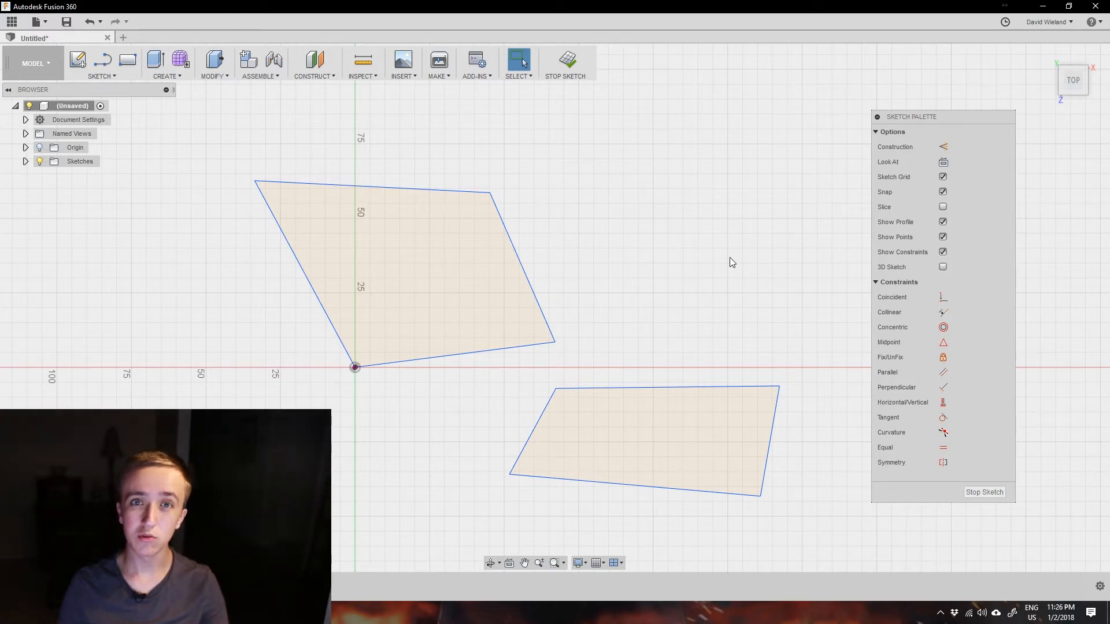
{"action": "mouse_move", "coordinate": [969, 103]}
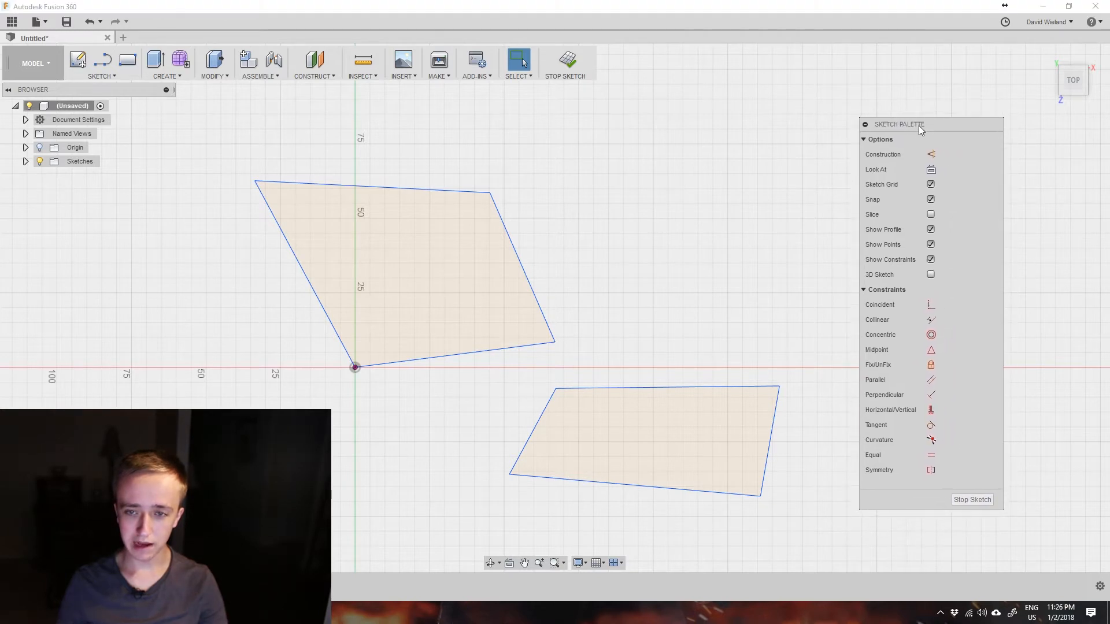
{"action": "mouse_move", "coordinate": [1055, 290]}
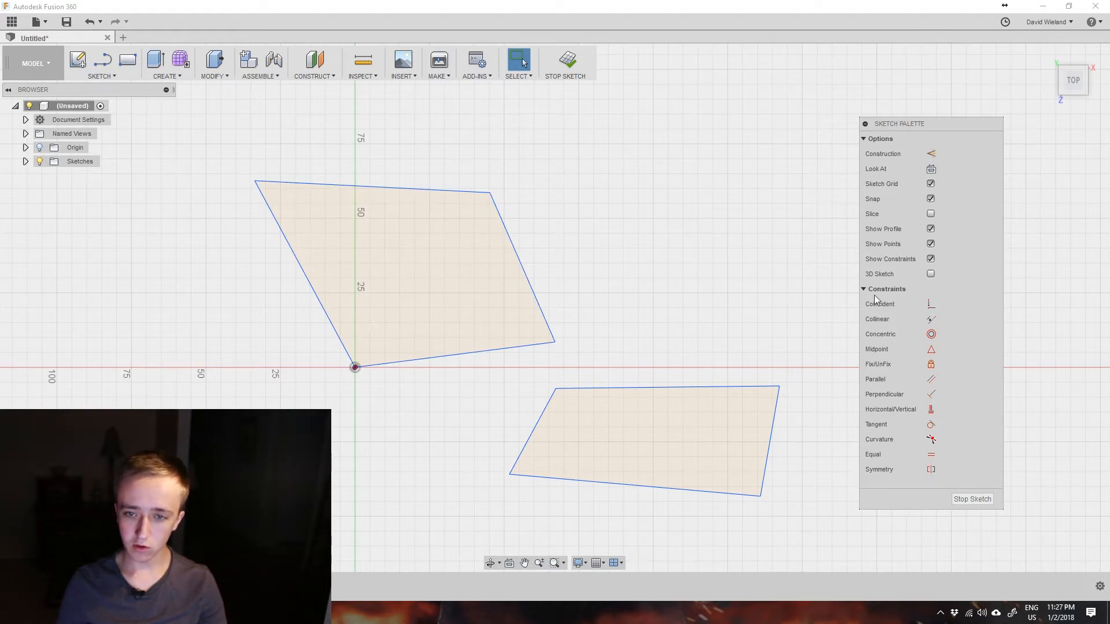
{"action": "mouse_move", "coordinate": [955, 236]}
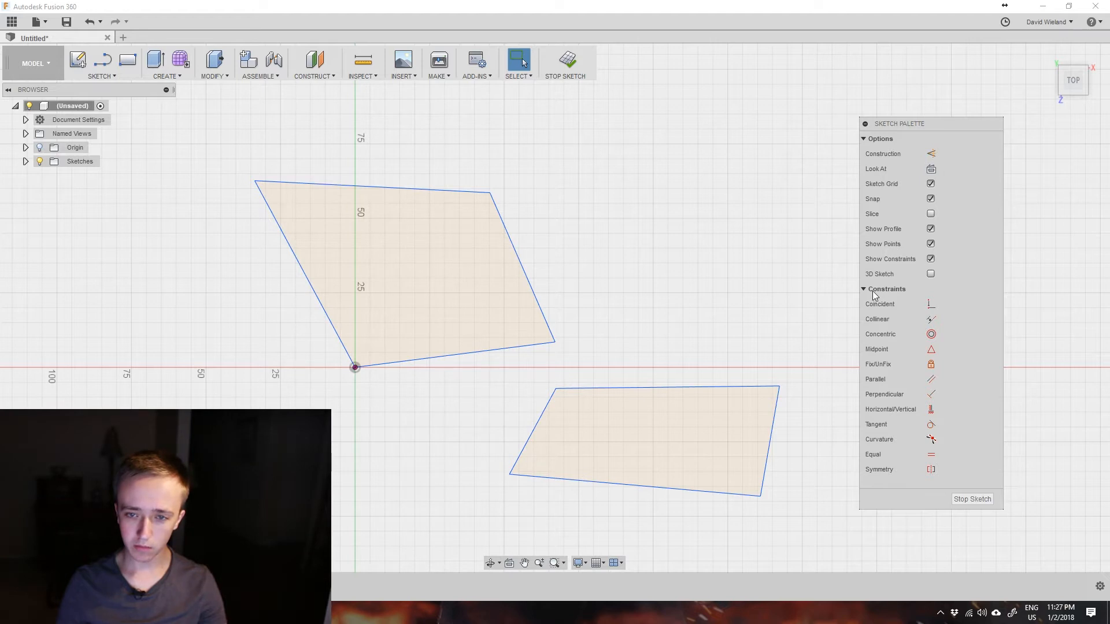
{"action": "mouse_move", "coordinate": [794, 125]}
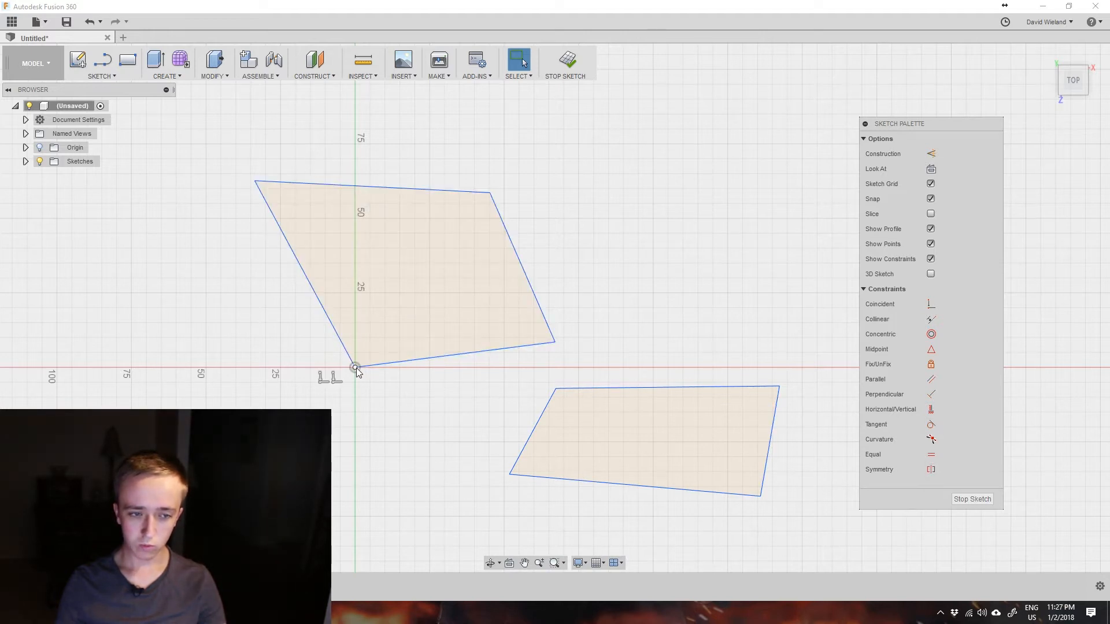
{"action": "mouse_move", "coordinate": [326, 383]}
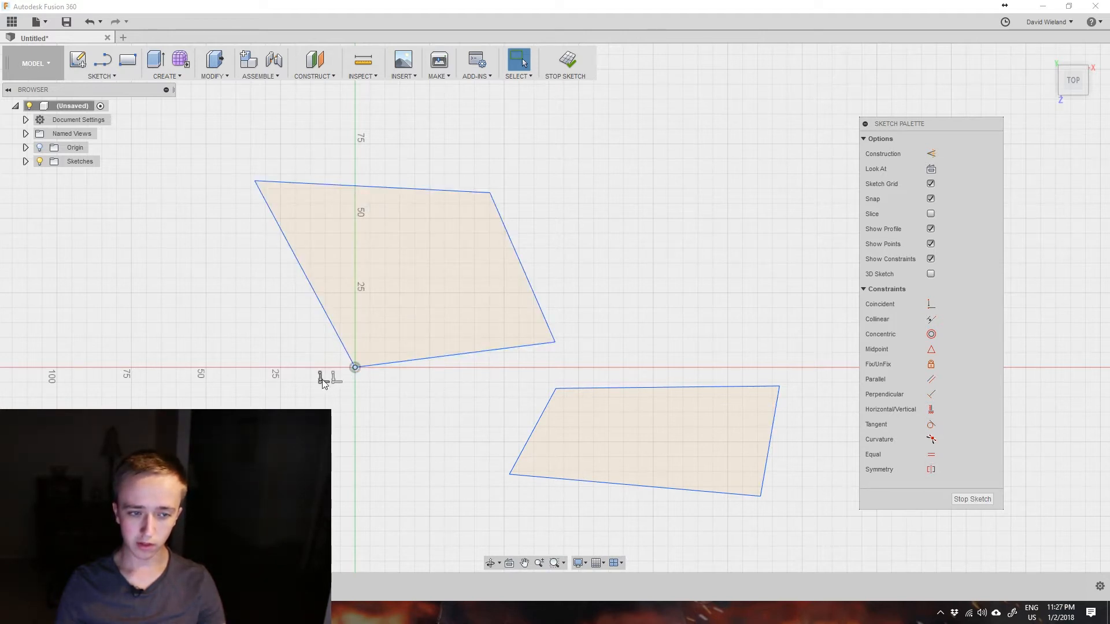
{"action": "mouse_move", "coordinate": [500, 357]}
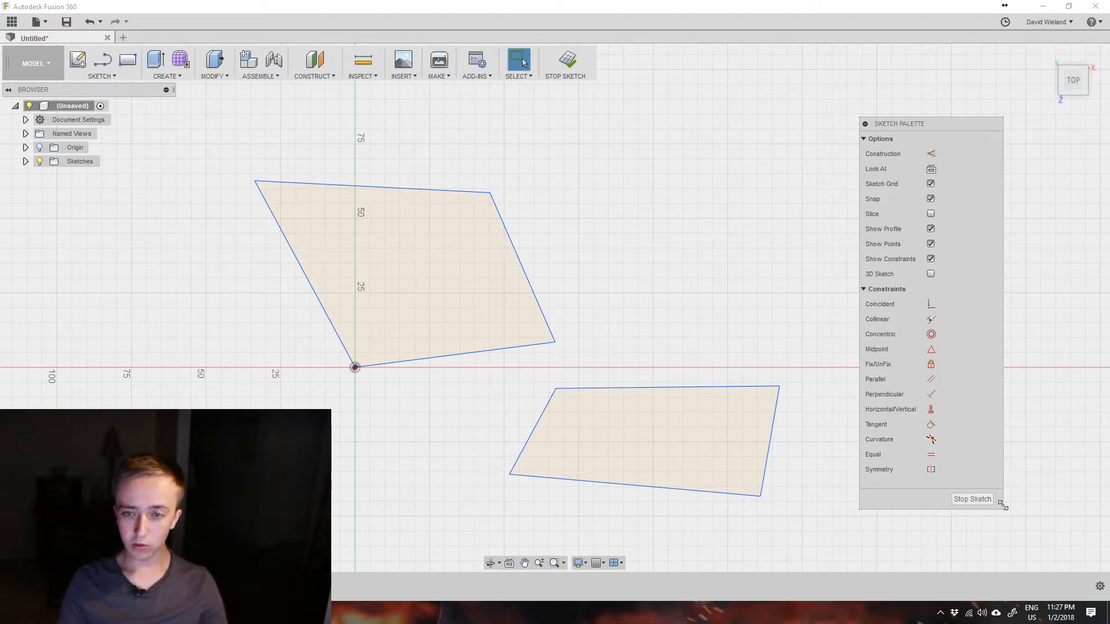
{"action": "mouse_move", "coordinate": [932, 304]}
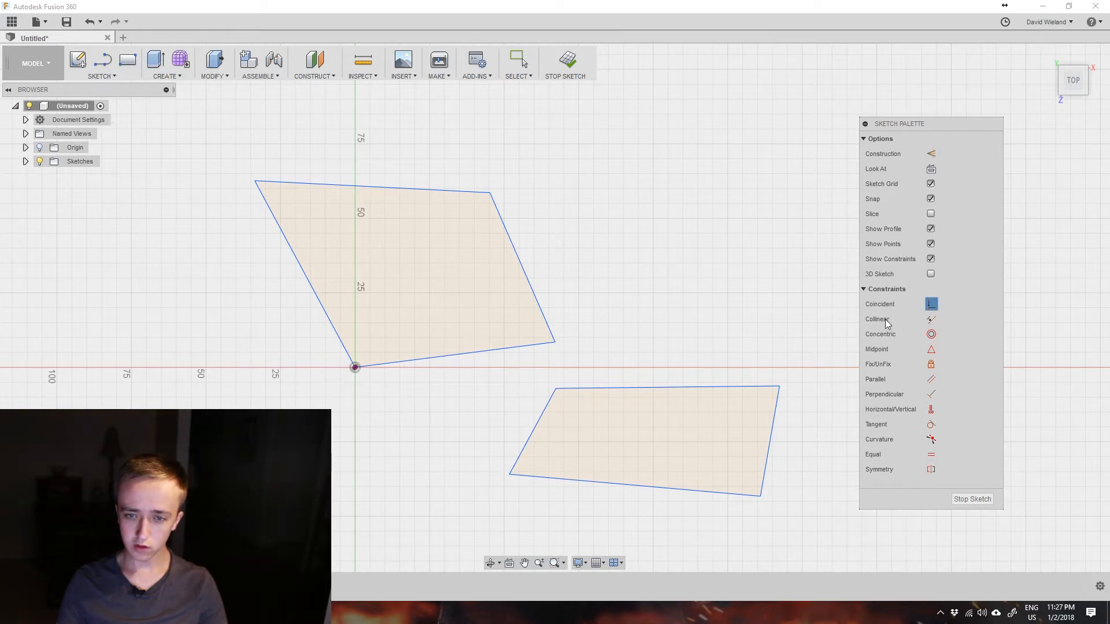
{"action": "mouse_move", "coordinate": [556, 351]}
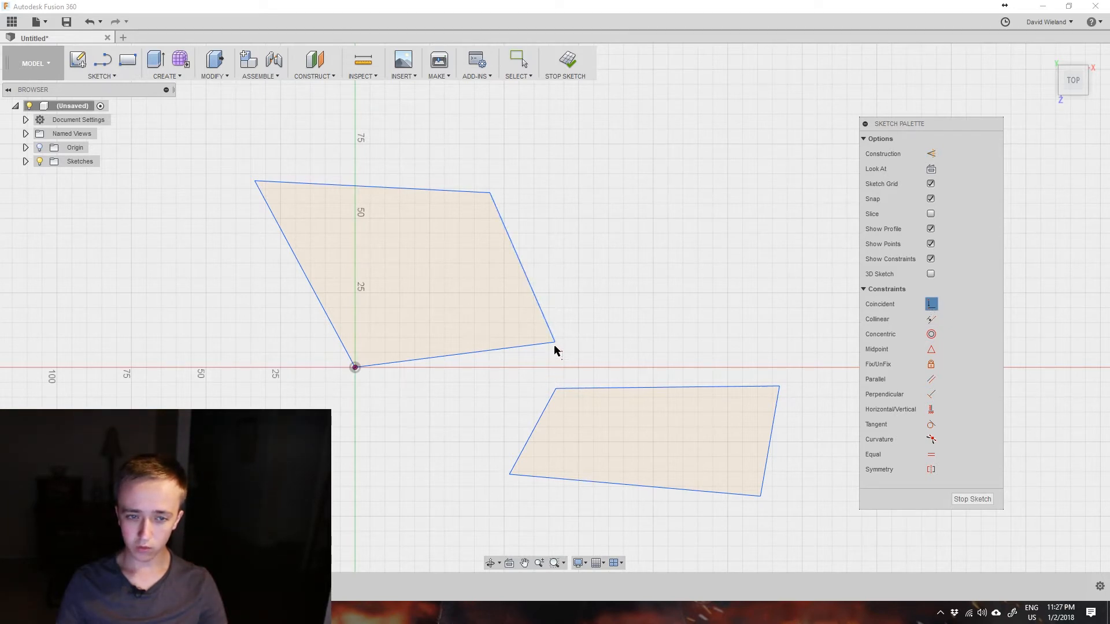
{"action": "mouse_move", "coordinate": [532, 357]}
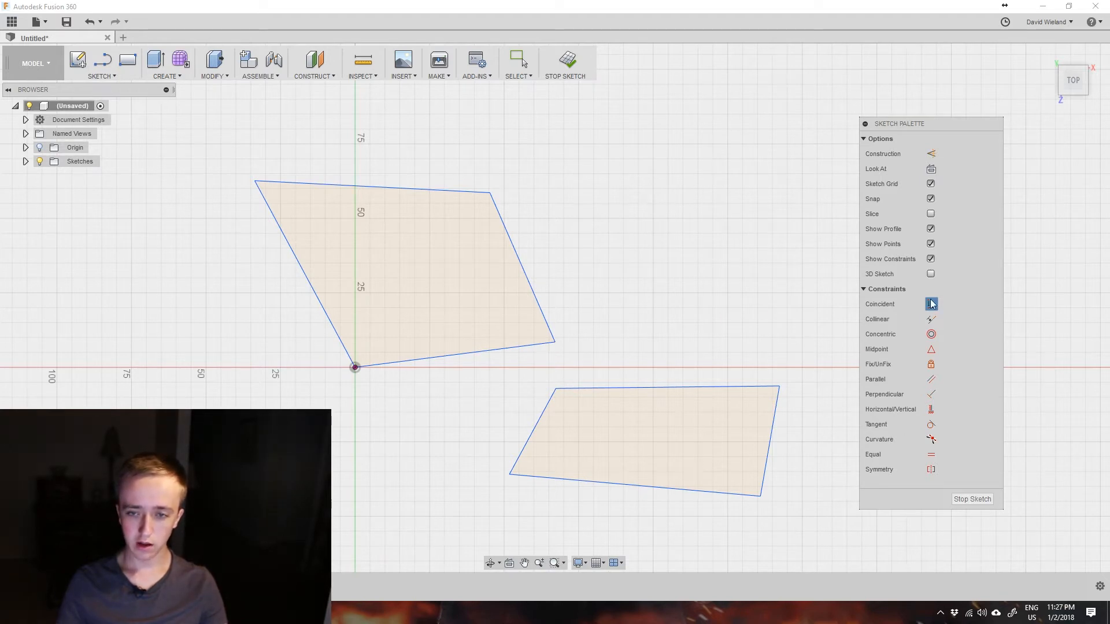
{"action": "mouse_move", "coordinate": [973, 292]}
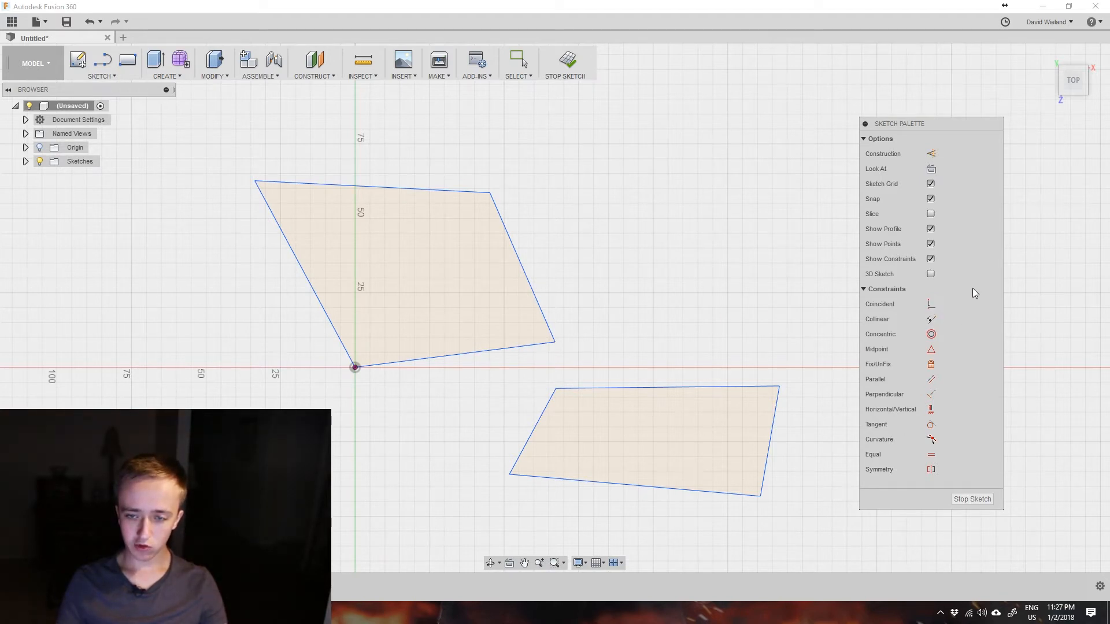
{"action": "mouse_move", "coordinate": [927, 475]}
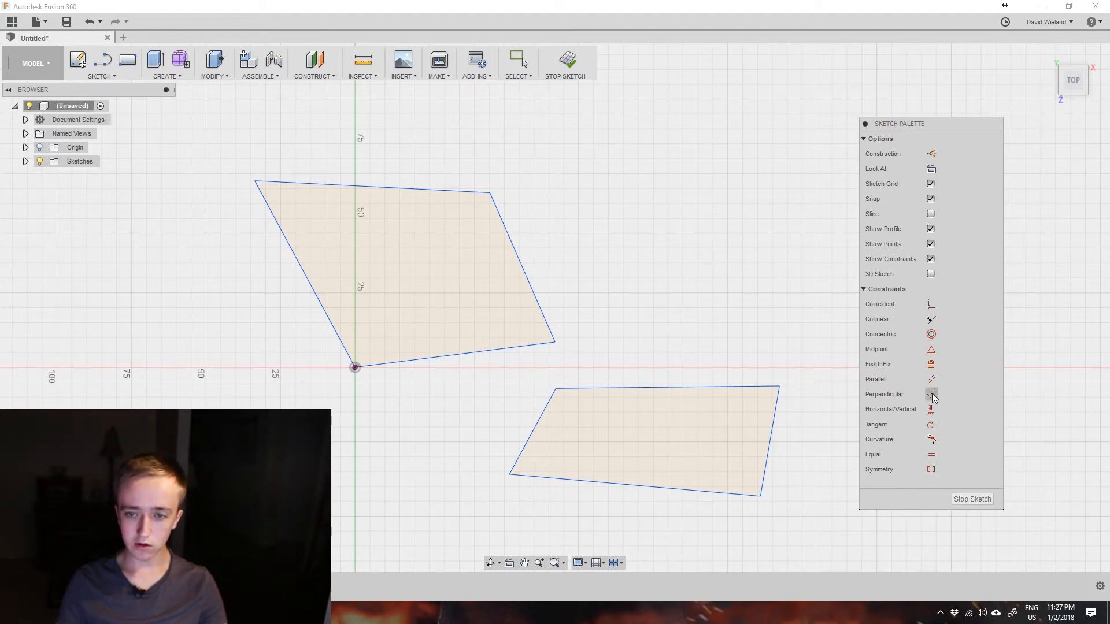
{"action": "mouse_move", "coordinate": [939, 478]}
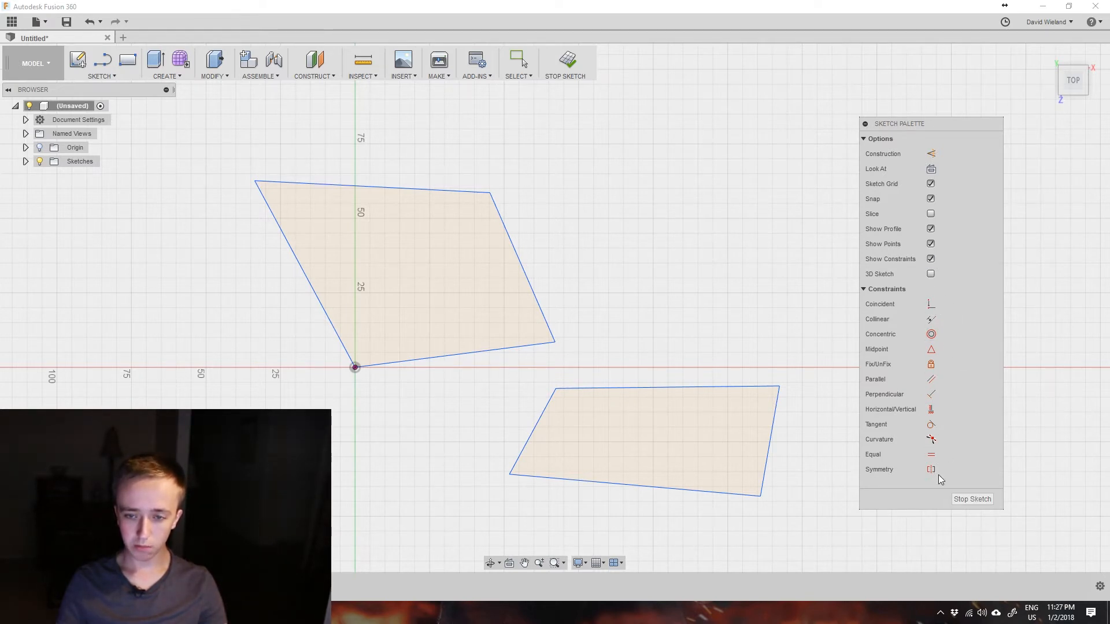
{"action": "mouse_move", "coordinate": [970, 421]}
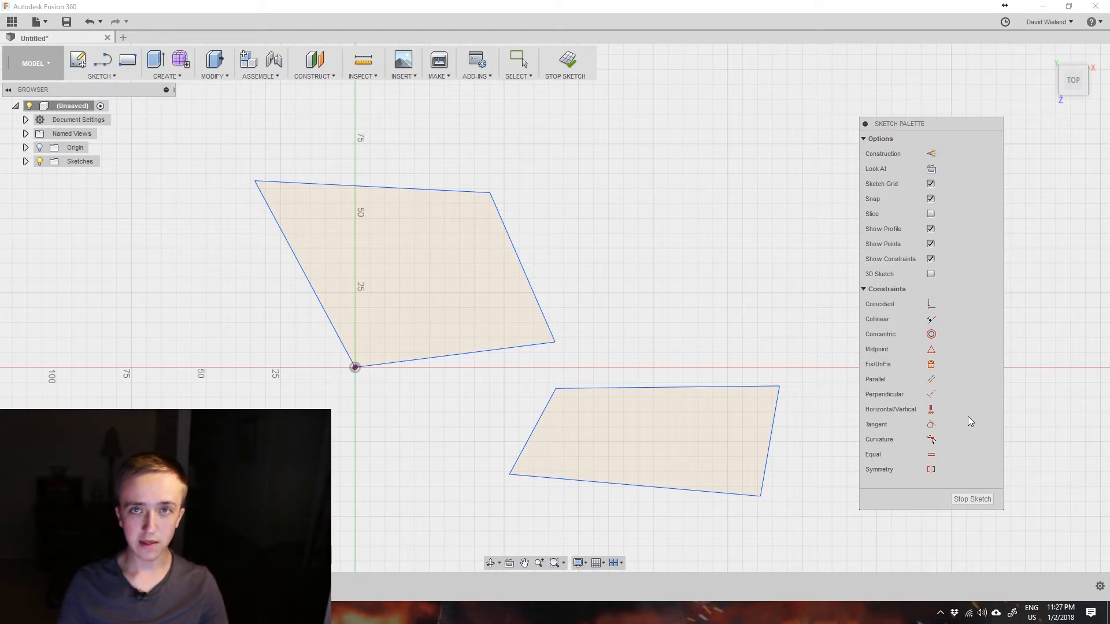
{"action": "mouse_move", "coordinate": [912, 315]}
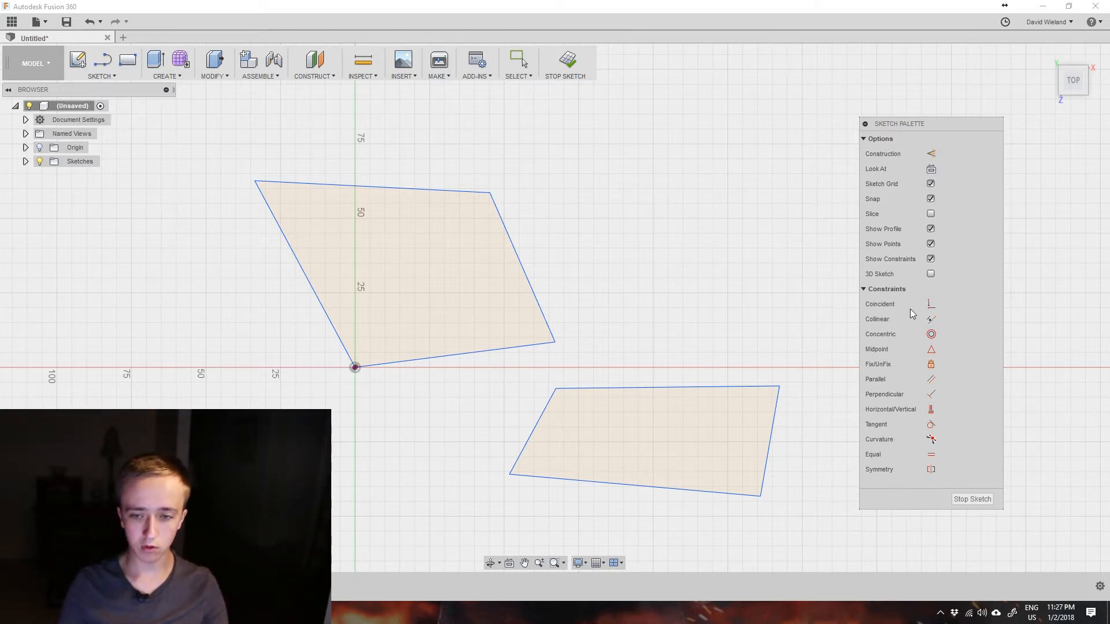
{"action": "mouse_move", "coordinate": [867, 416]}
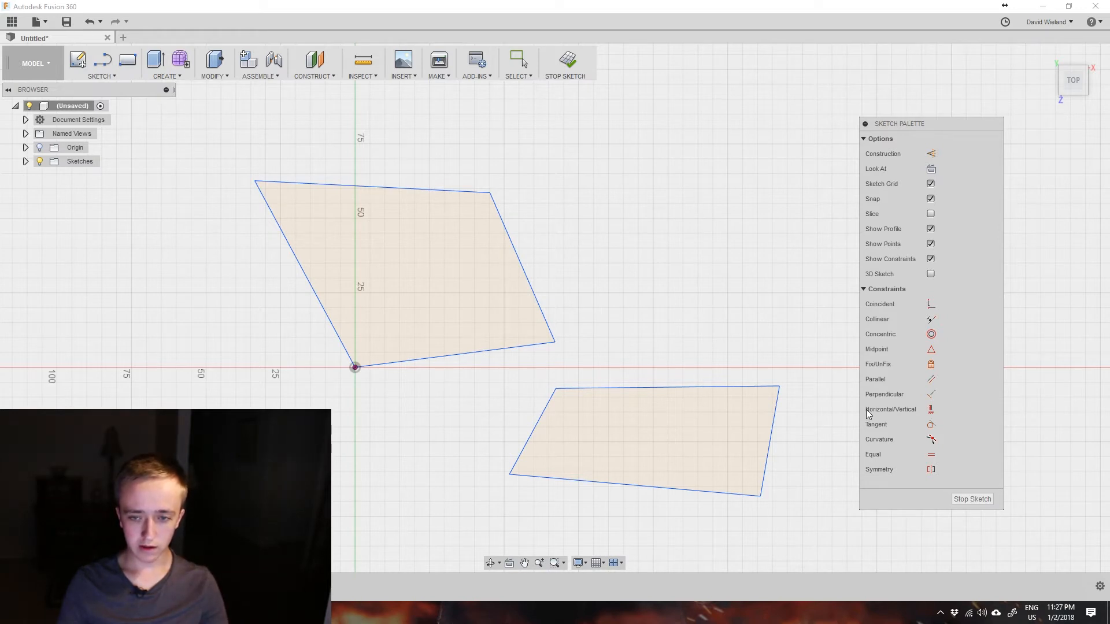
{"action": "mouse_move", "coordinate": [926, 412]}
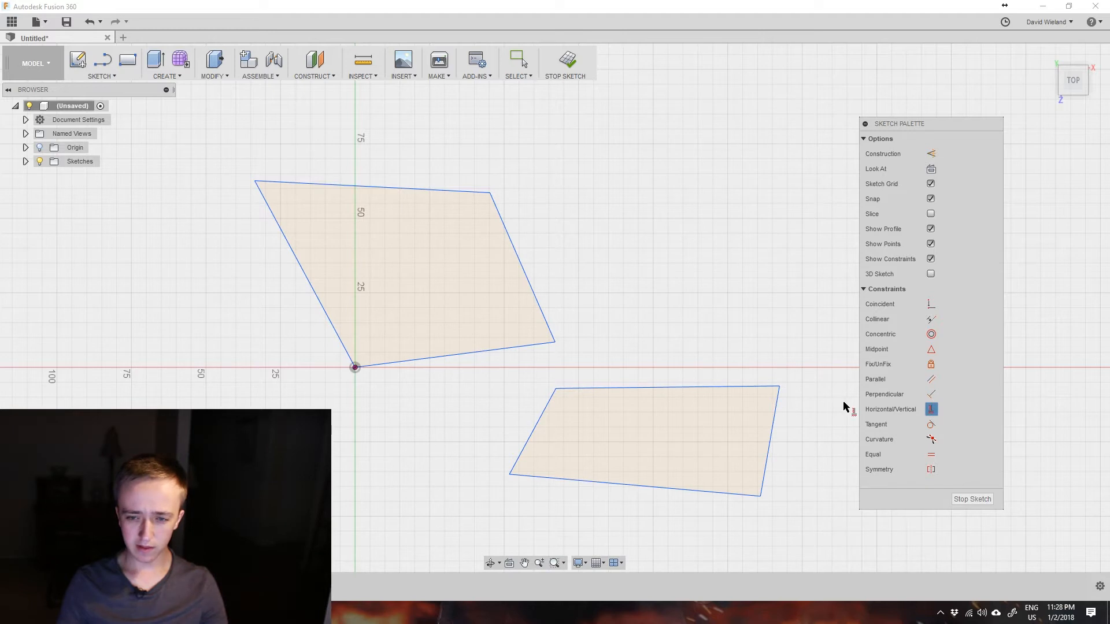
{"action": "mouse_move", "coordinate": [524, 270]}
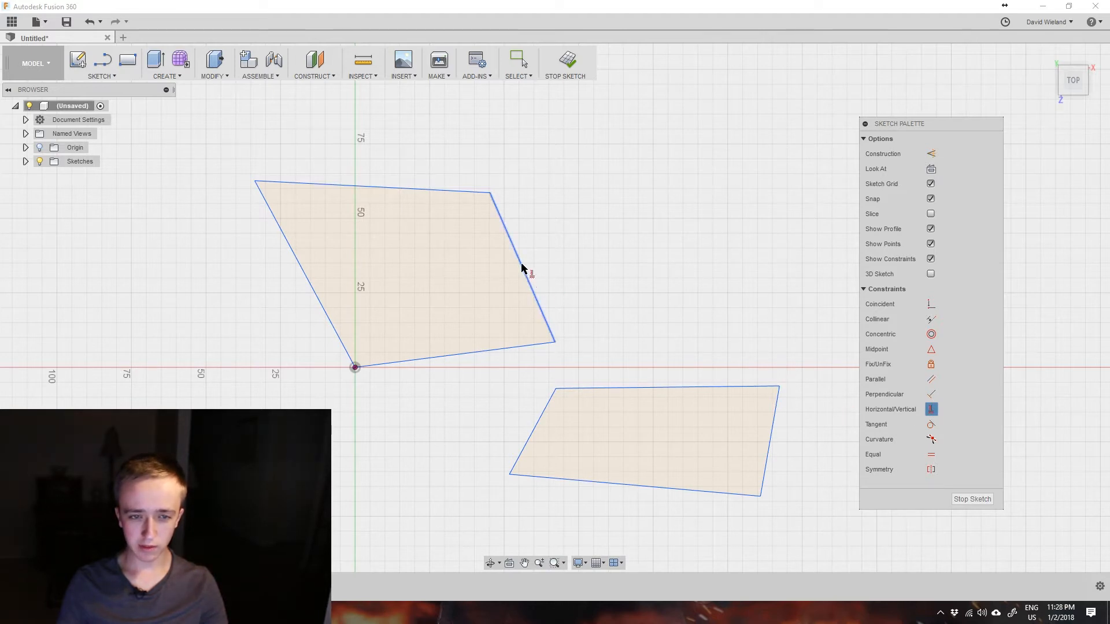
{"action": "mouse_move", "coordinate": [559, 169]}
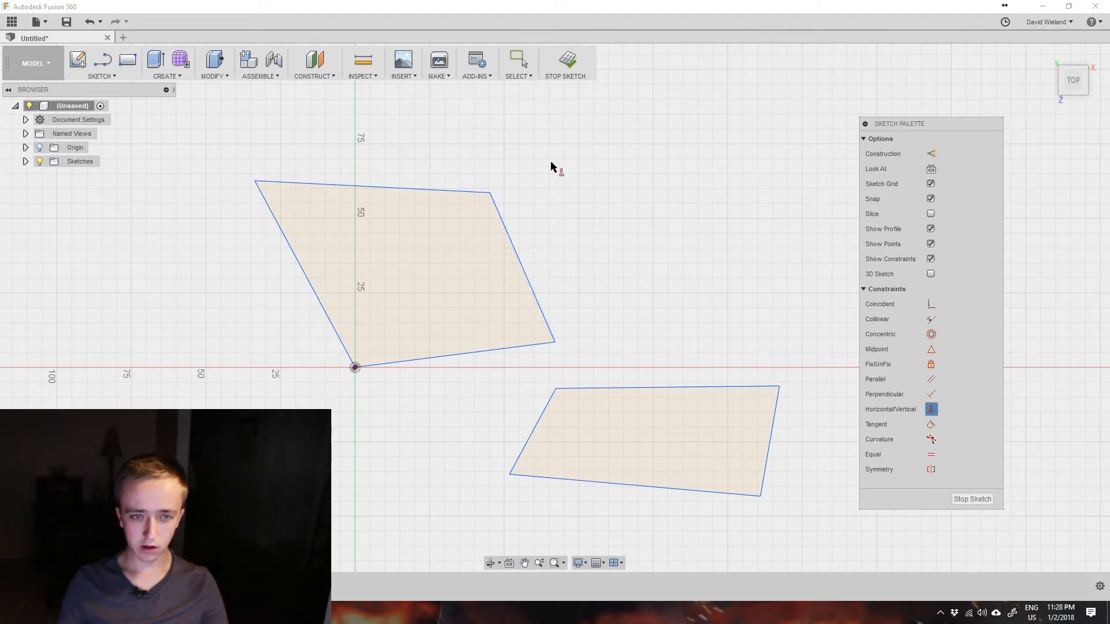
{"action": "mouse_move", "coordinate": [566, 336]}
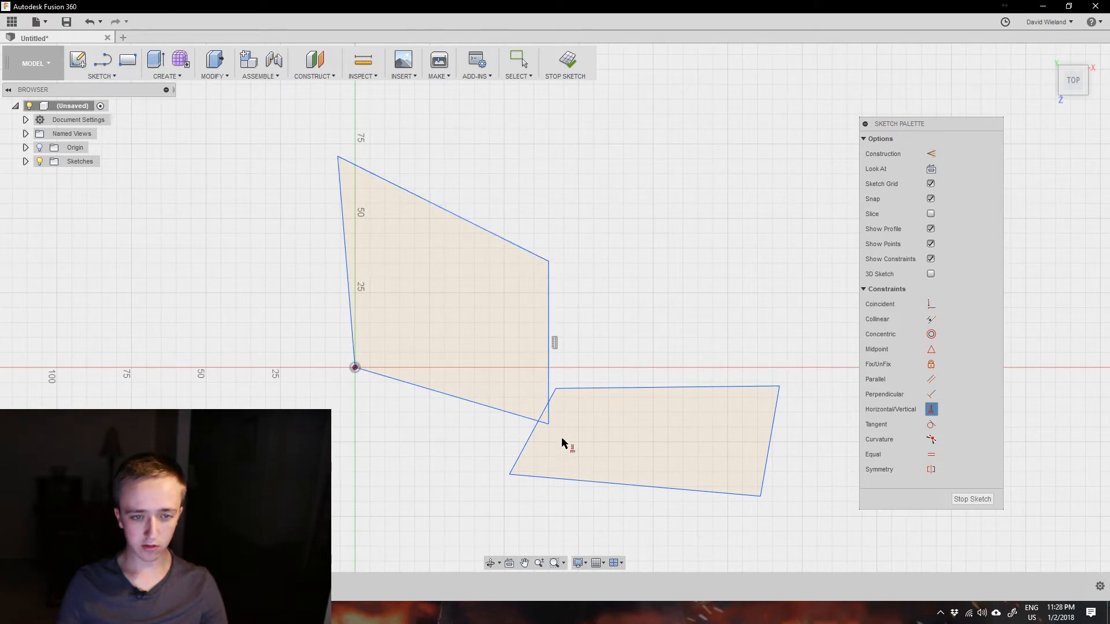
{"action": "mouse_move", "coordinate": [552, 446]}
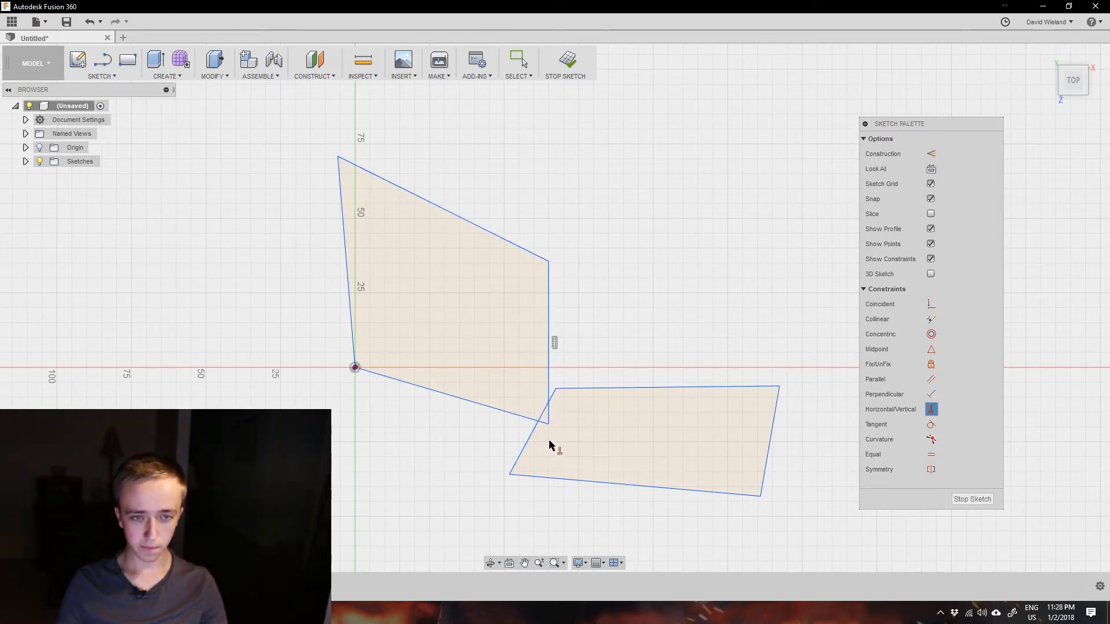
{"action": "mouse_move", "coordinate": [506, 330]}
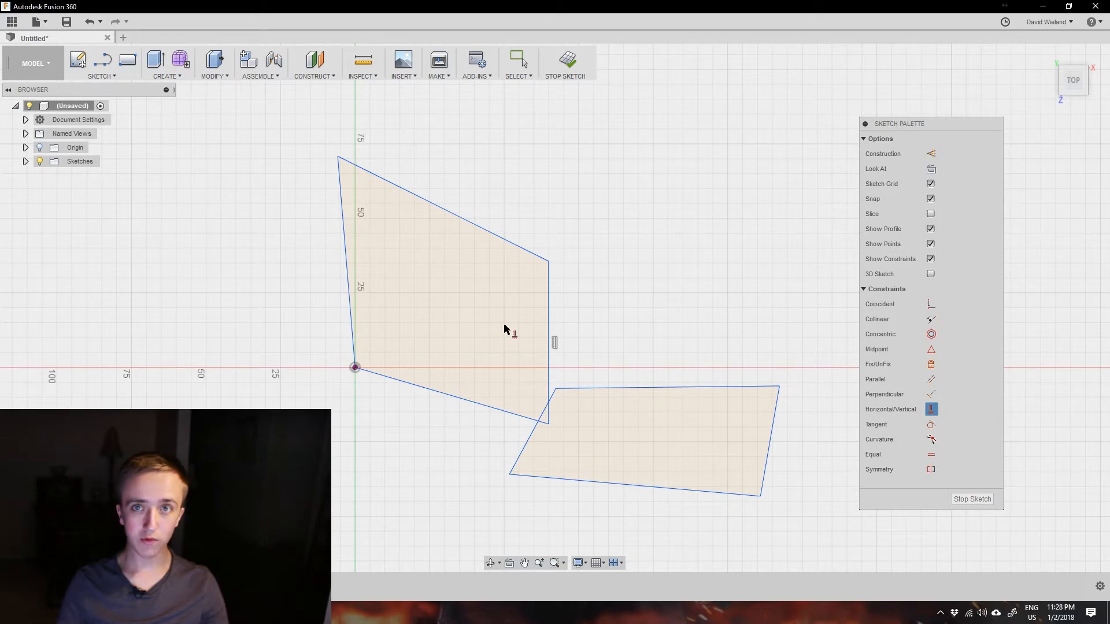
{"action": "mouse_move", "coordinate": [505, 329]}
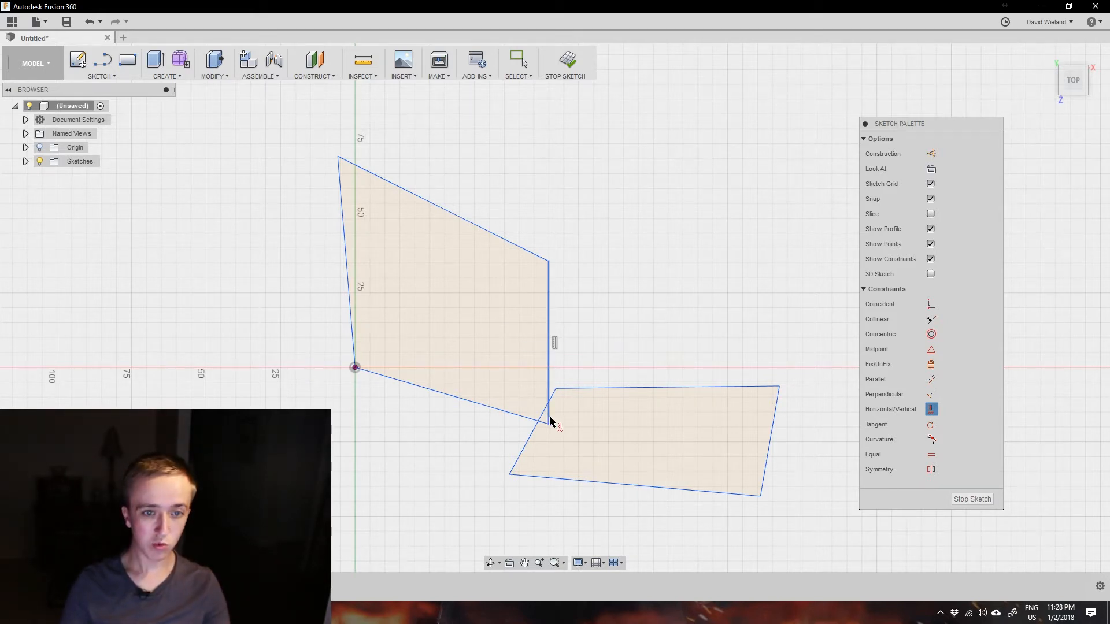
{"action": "mouse_move", "coordinate": [596, 295]}
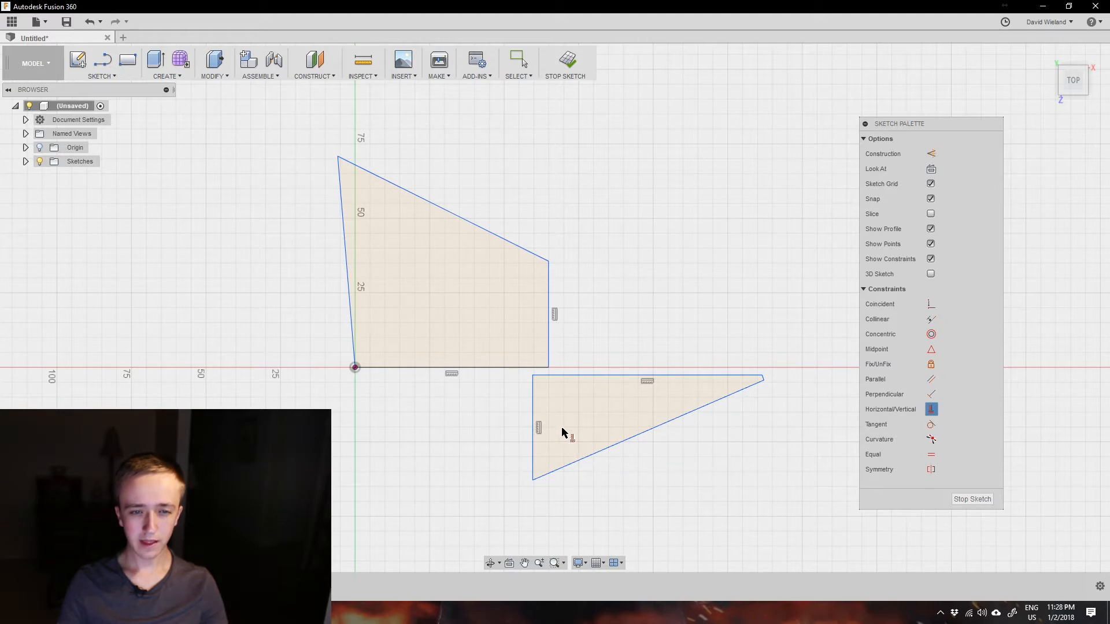
{"action": "mouse_move", "coordinate": [579, 337]}
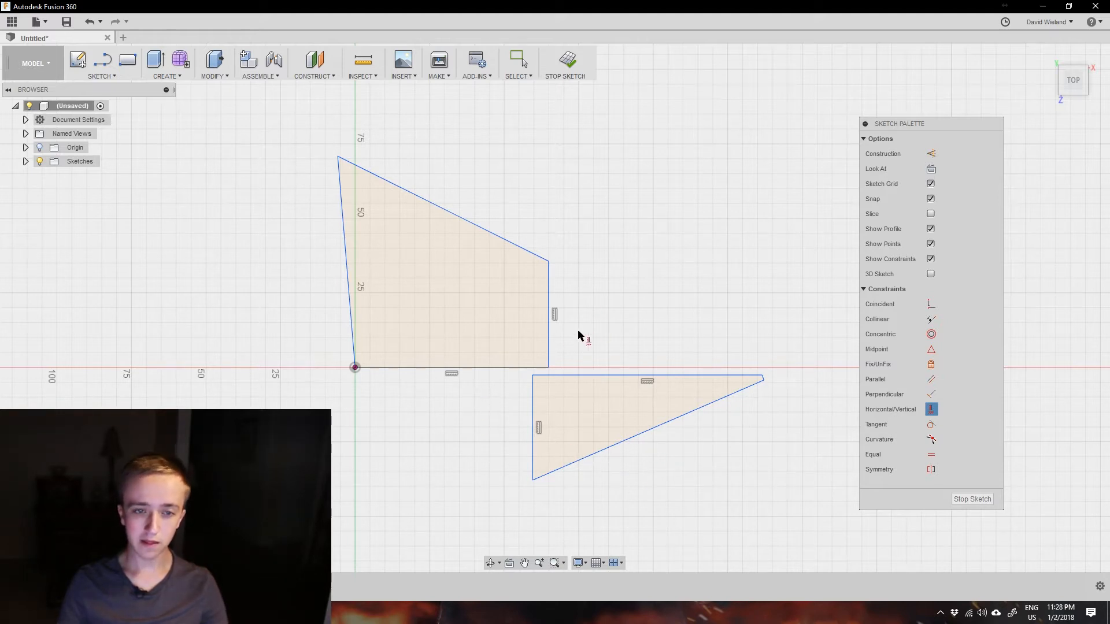
{"action": "mouse_move", "coordinate": [563, 383]}
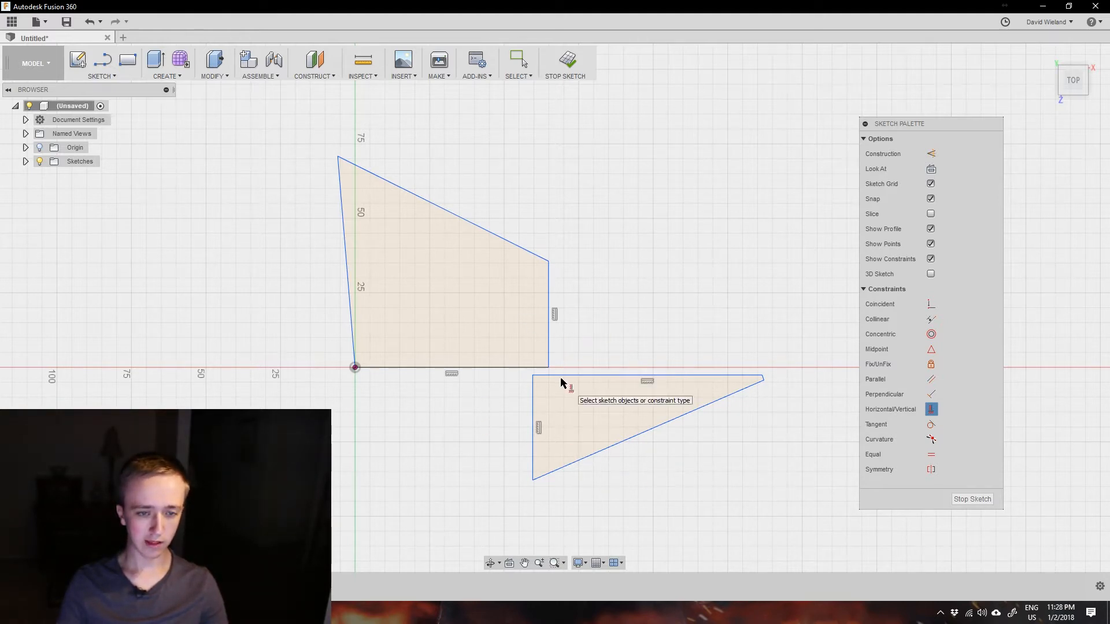
{"action": "mouse_move", "coordinate": [552, 417]}
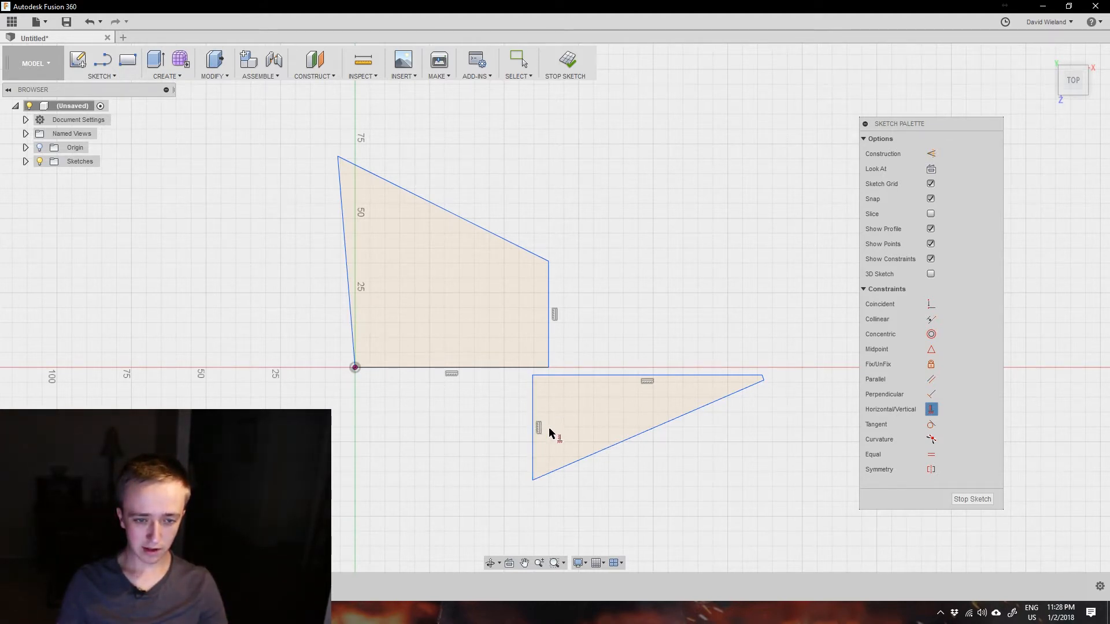
{"action": "mouse_move", "coordinate": [649, 384]}
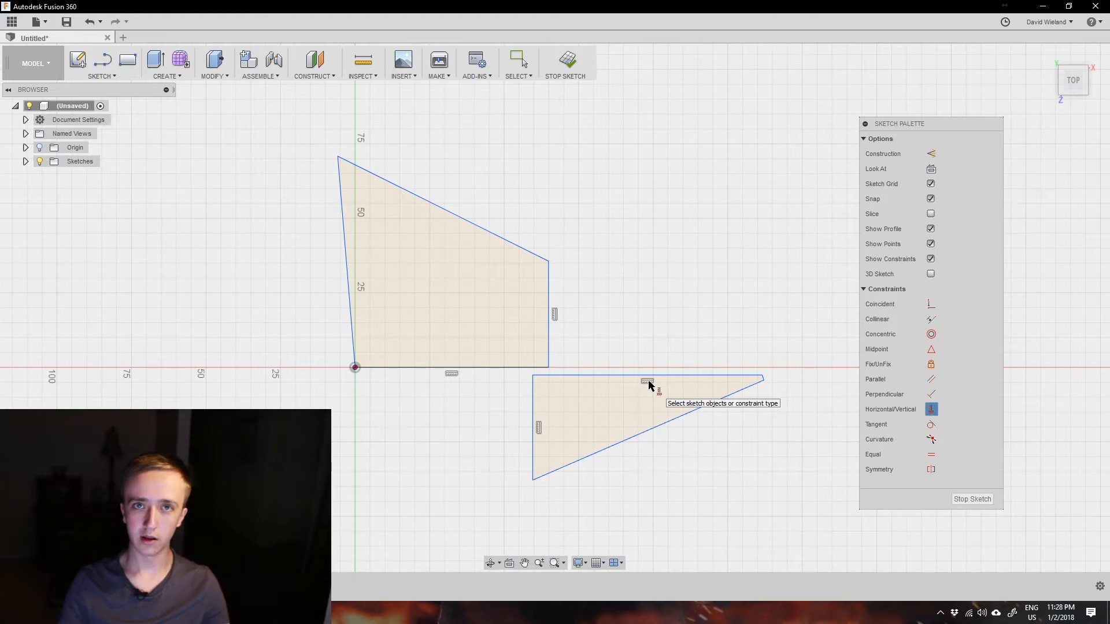
{"action": "mouse_move", "coordinate": [658, 418]}
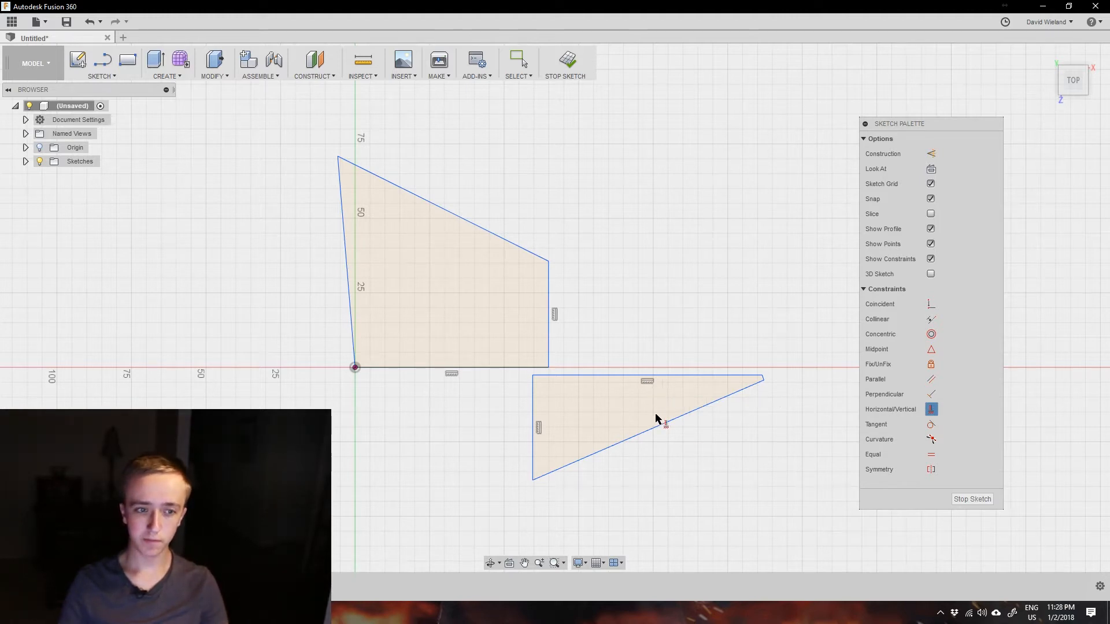
{"action": "mouse_move", "coordinate": [480, 364]}
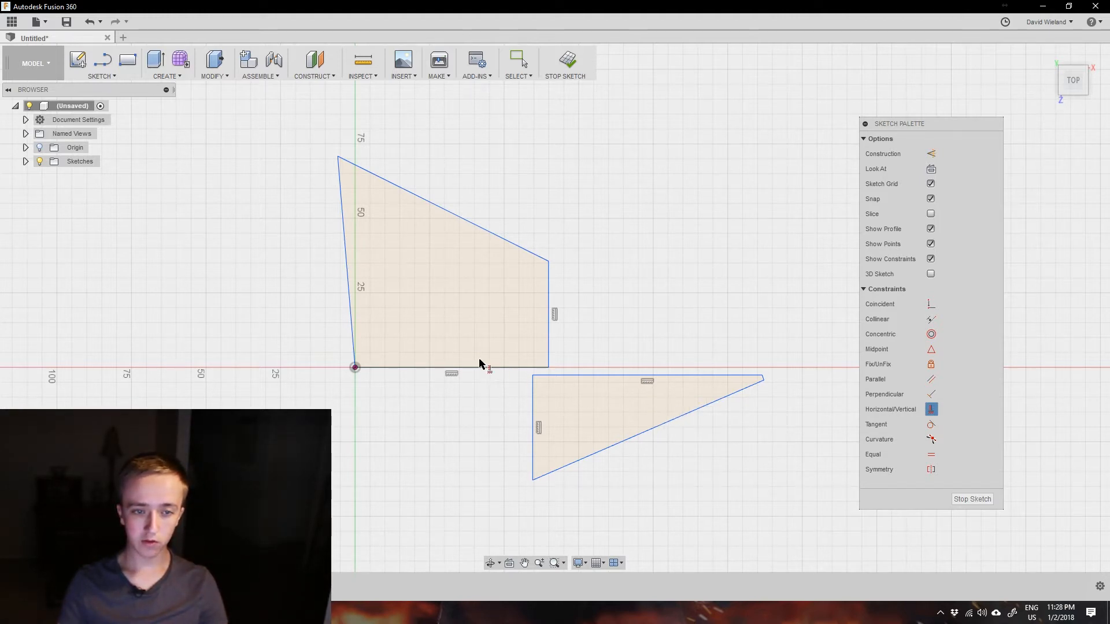
{"action": "mouse_move", "coordinate": [380, 364]}
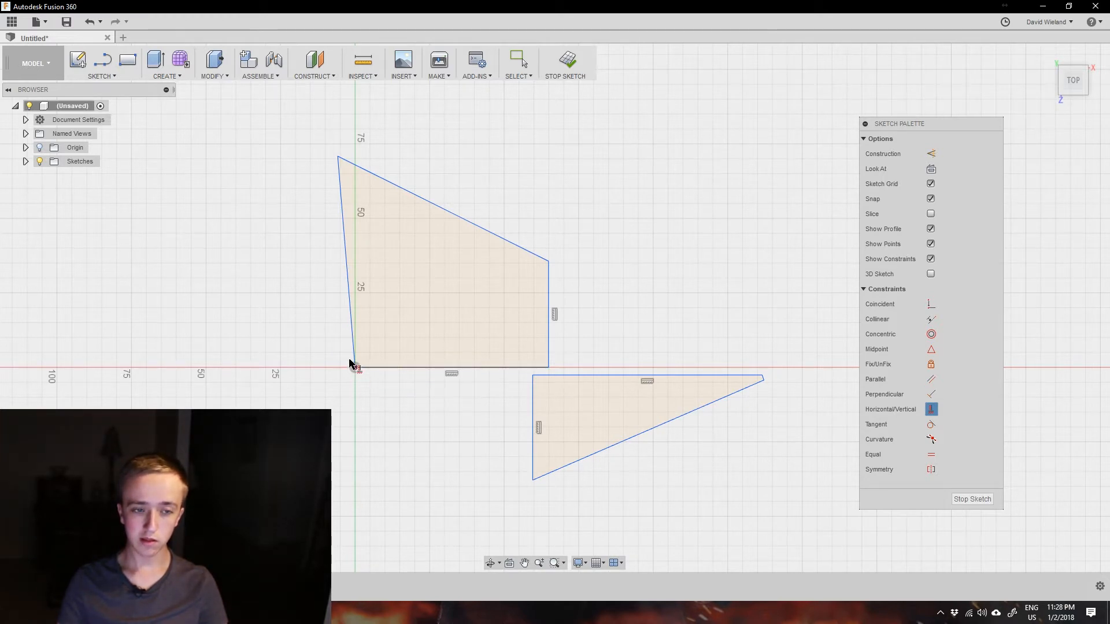
{"action": "mouse_move", "coordinate": [354, 368]}
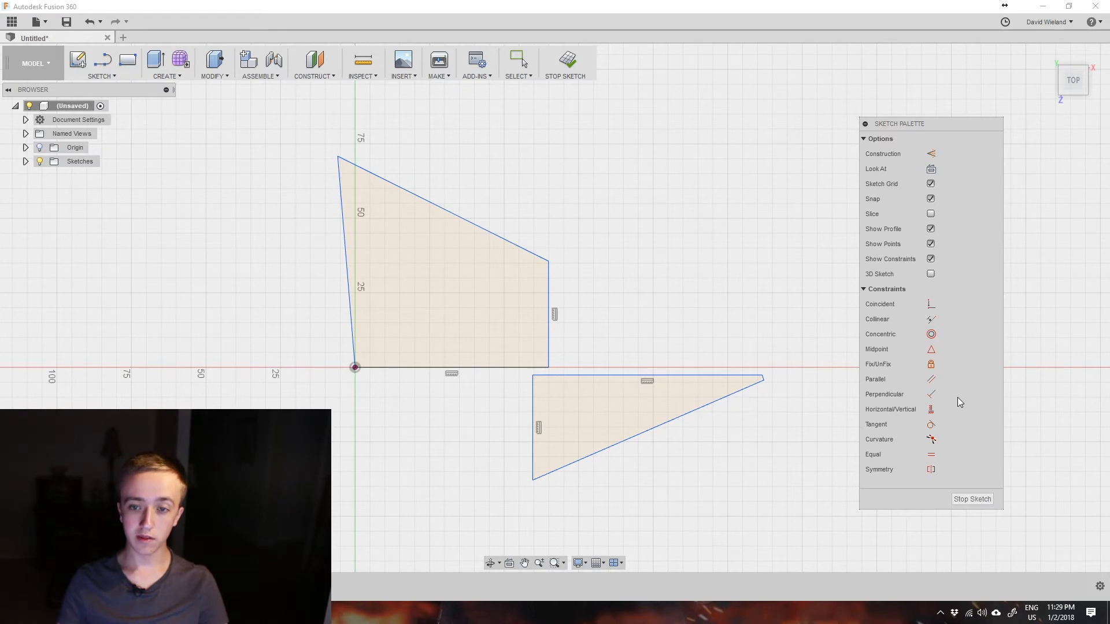
{"action": "mouse_move", "coordinate": [932, 409]}
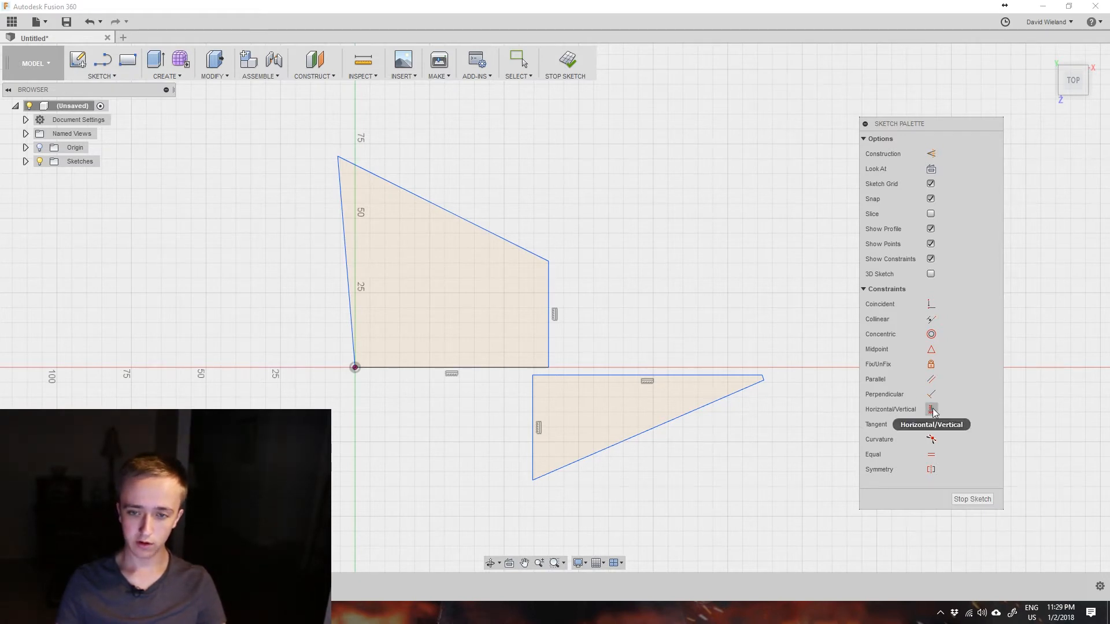
{"action": "mouse_move", "coordinate": [932, 381]}
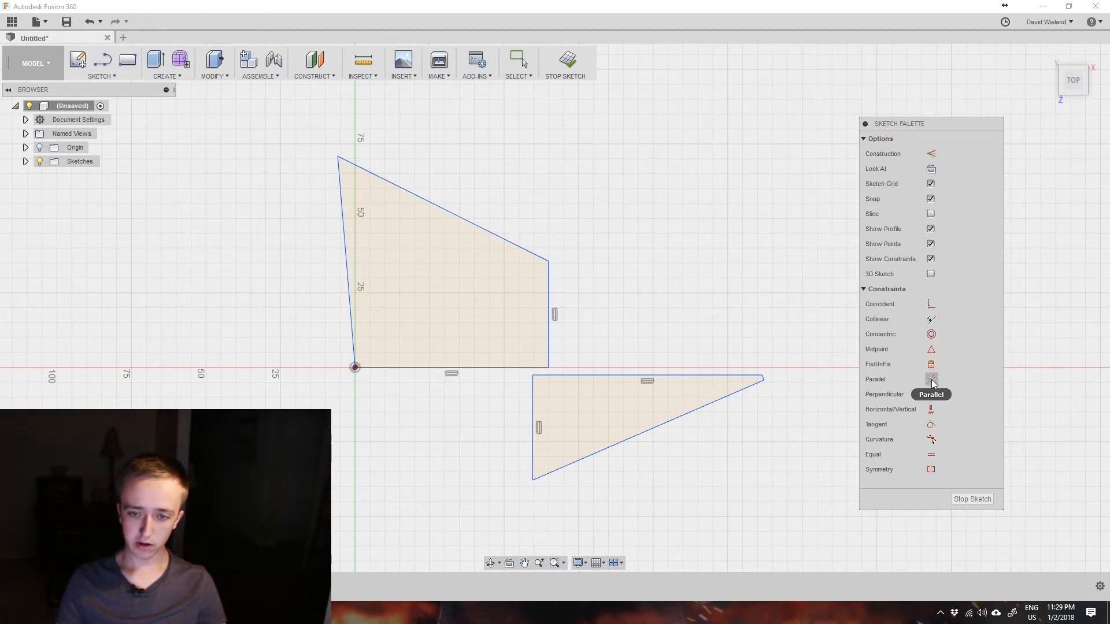
{"action": "mouse_move", "coordinate": [932, 394]}
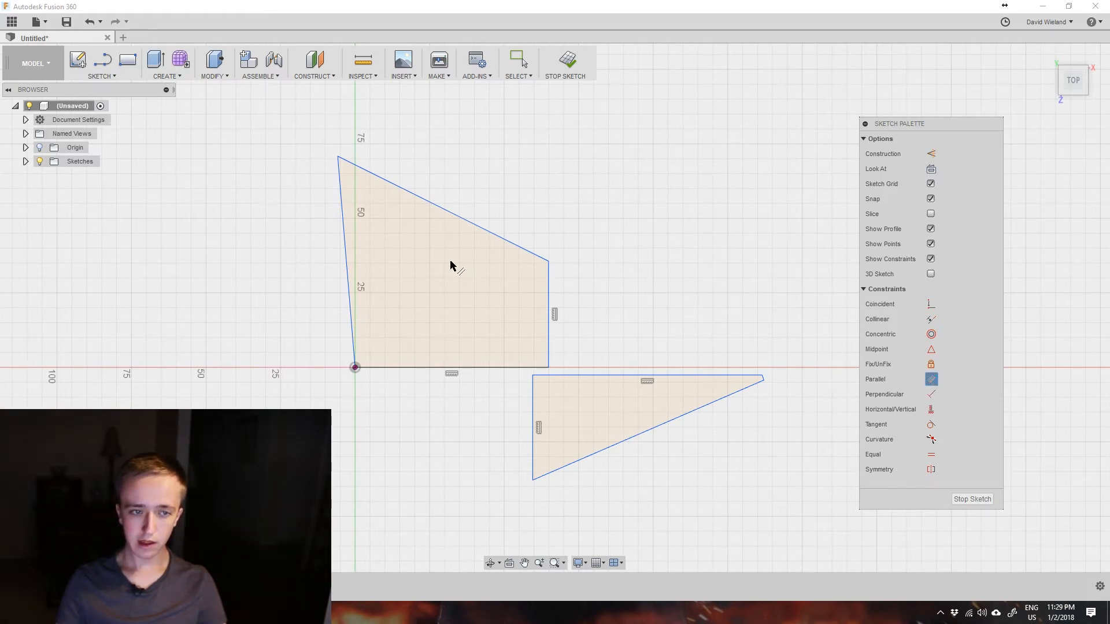
{"action": "mouse_move", "coordinate": [393, 263]}
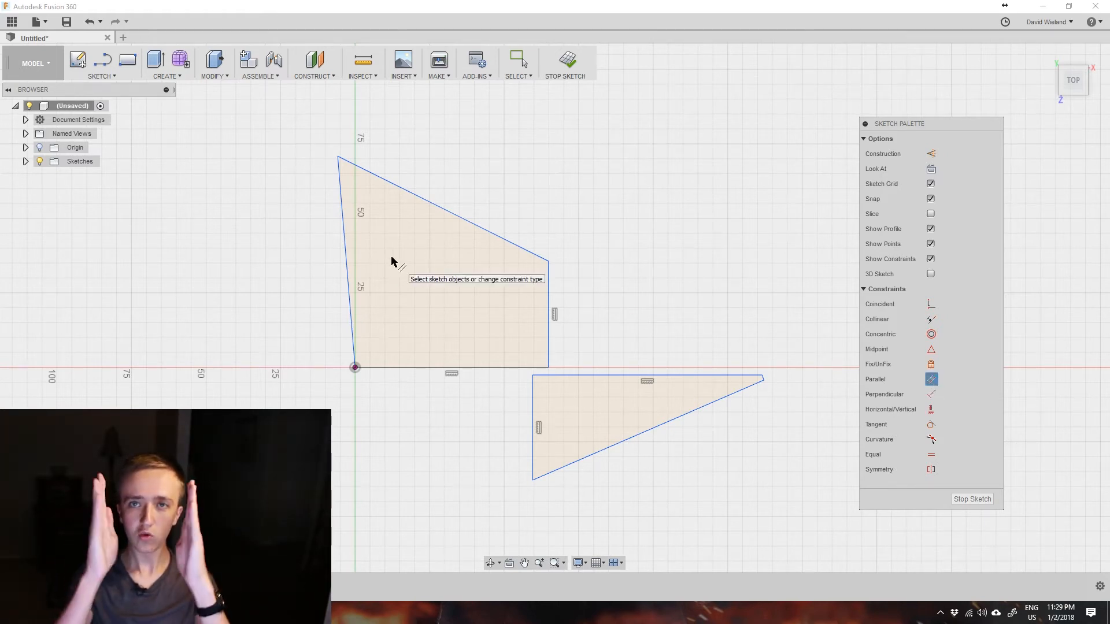
{"action": "mouse_move", "coordinate": [541, 362]}
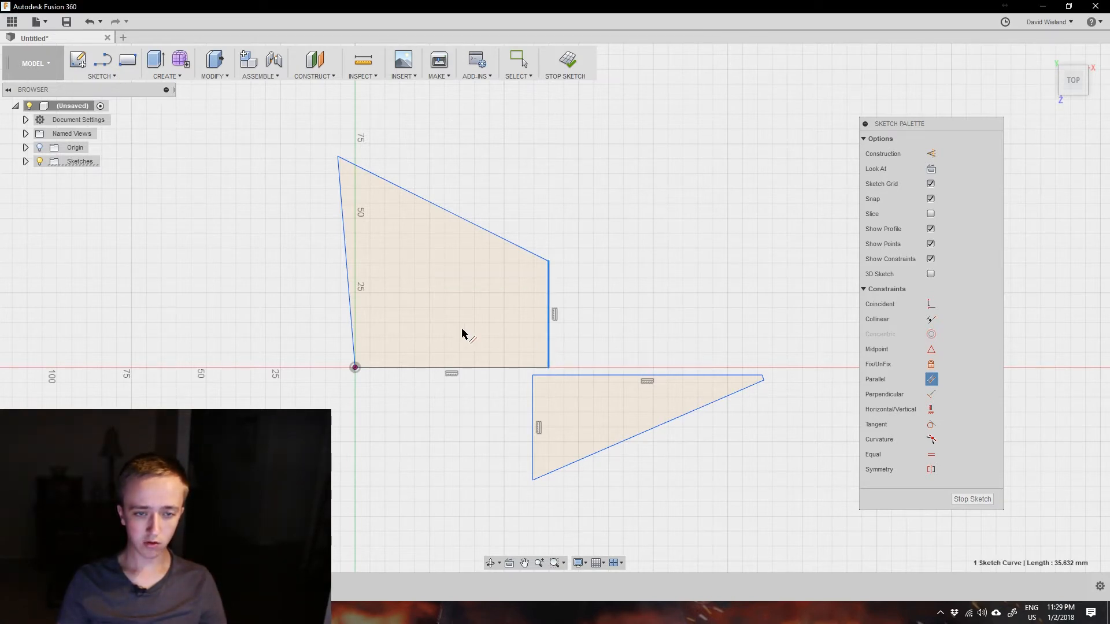
{"action": "mouse_move", "coordinate": [352, 322]}
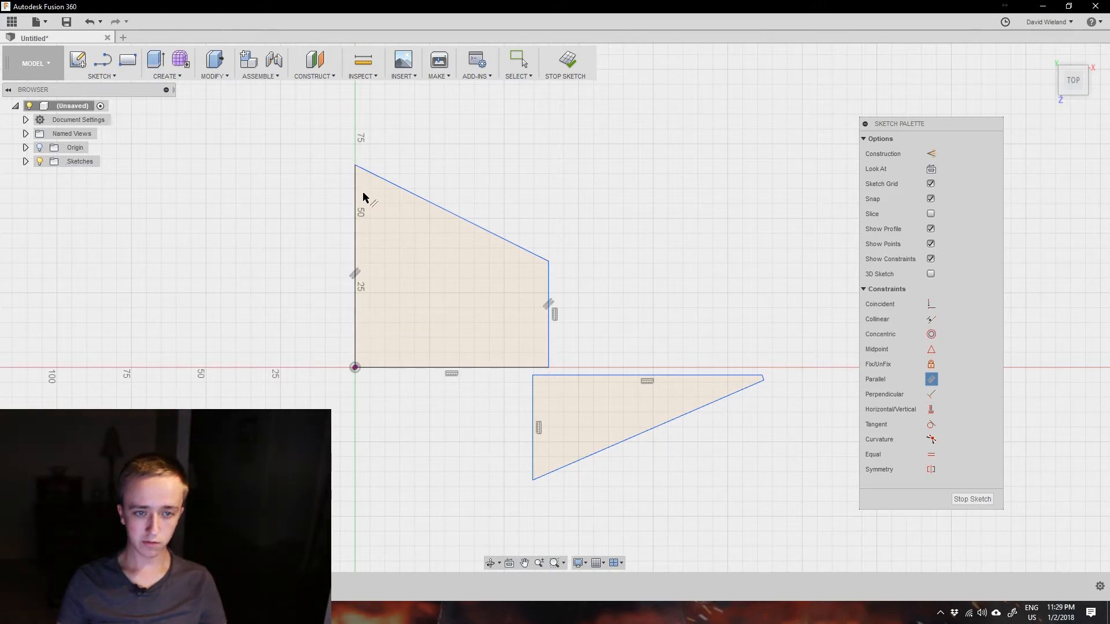
{"action": "mouse_move", "coordinate": [354, 332]}
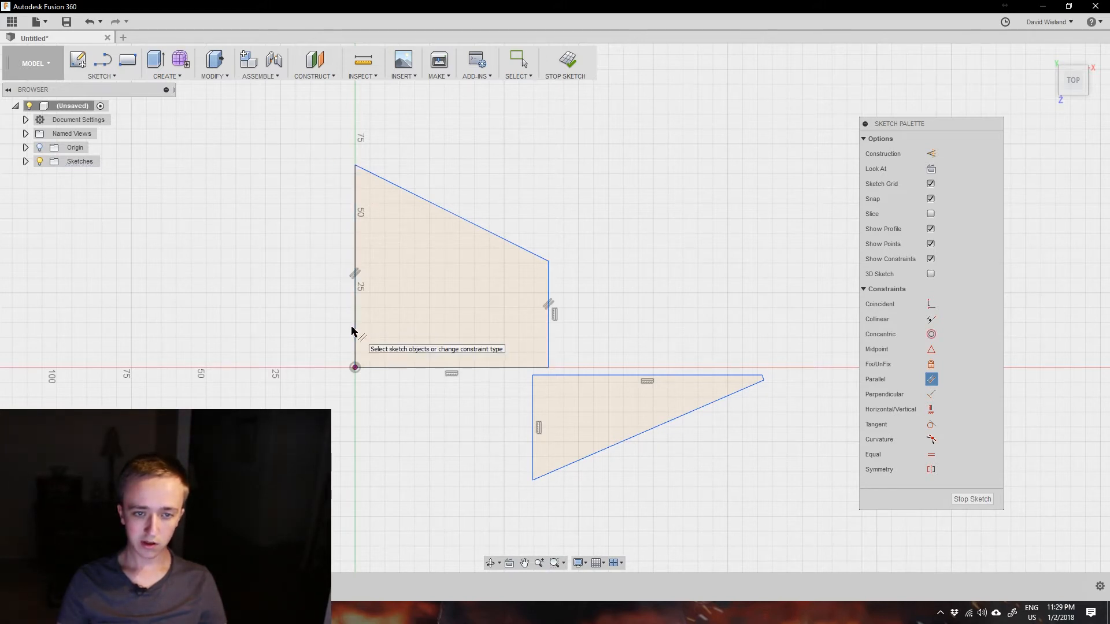
{"action": "mouse_move", "coordinate": [564, 320]}
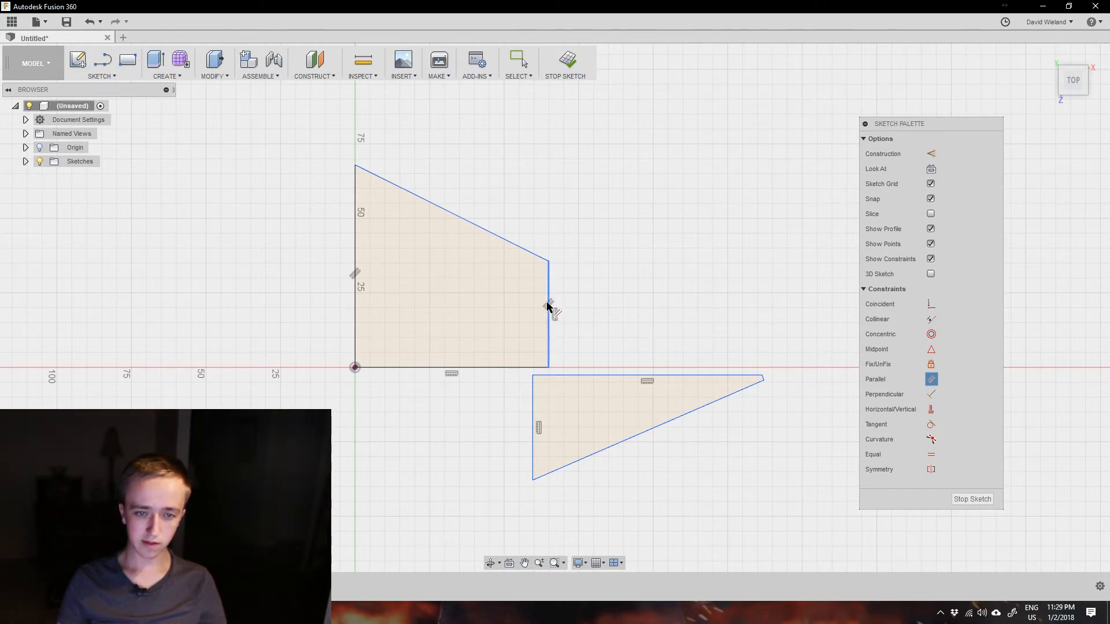
{"action": "mouse_move", "coordinate": [346, 280]}
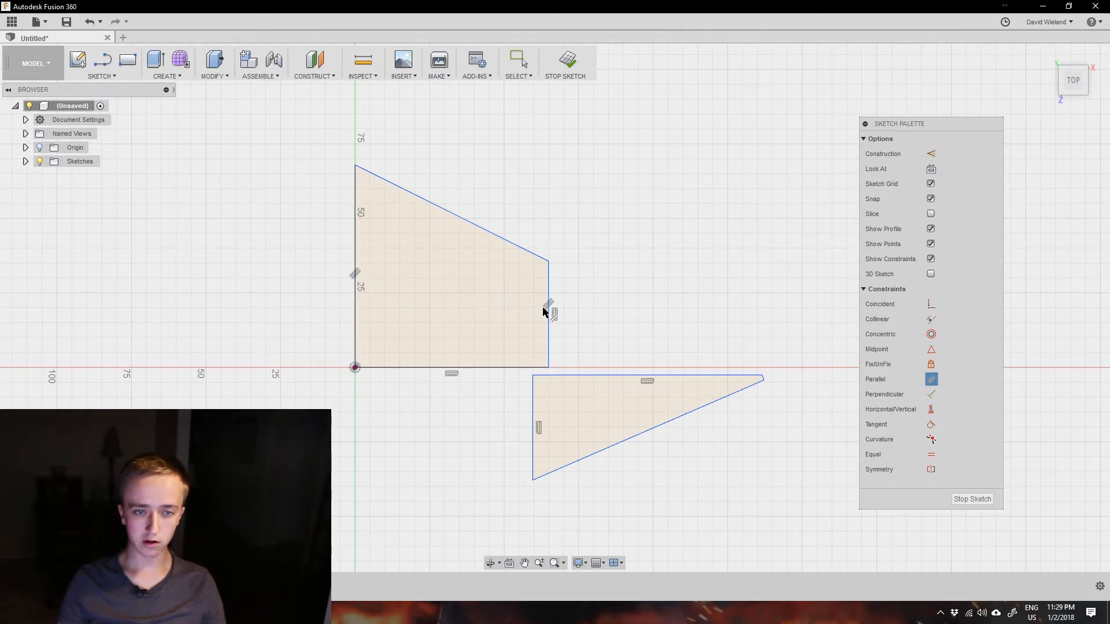
{"action": "mouse_move", "coordinate": [547, 320]}
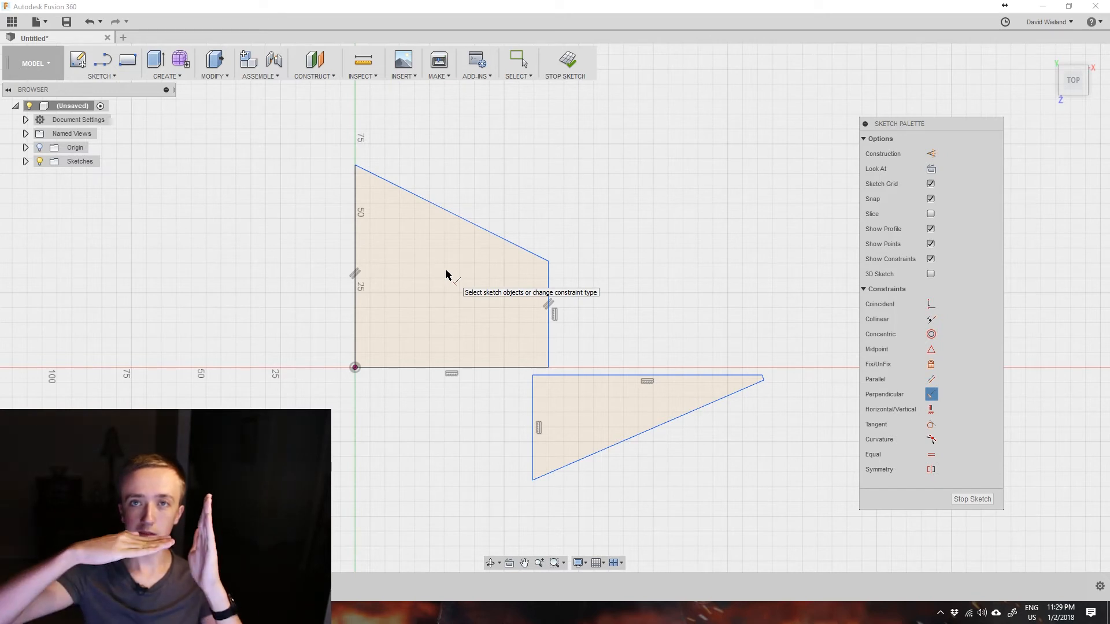
{"action": "mouse_move", "coordinate": [496, 282]}
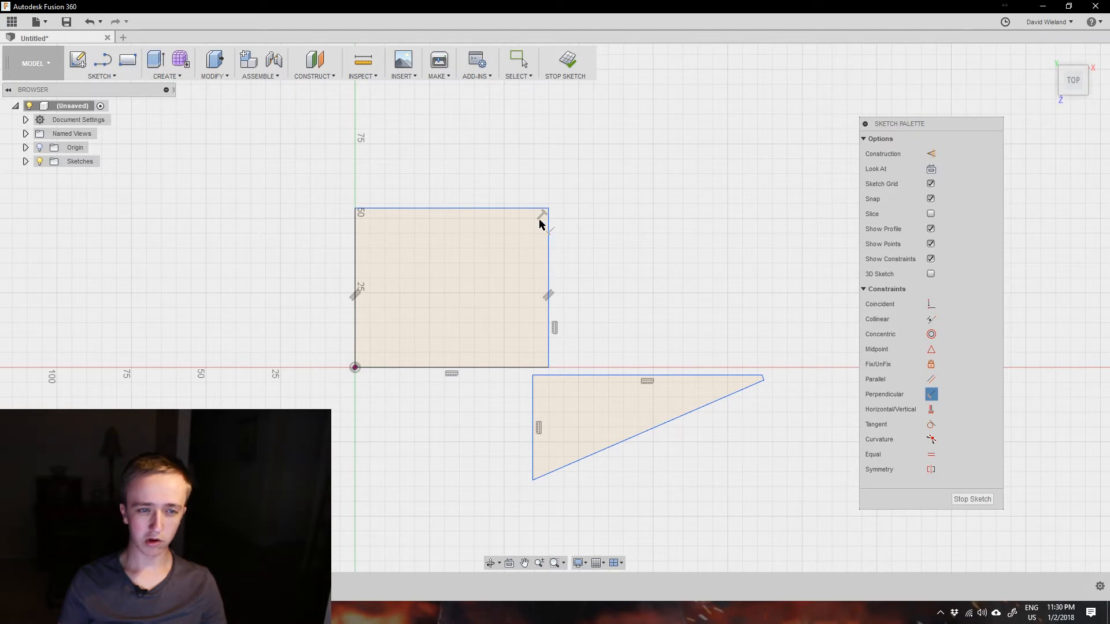
{"action": "mouse_move", "coordinate": [554, 239]}
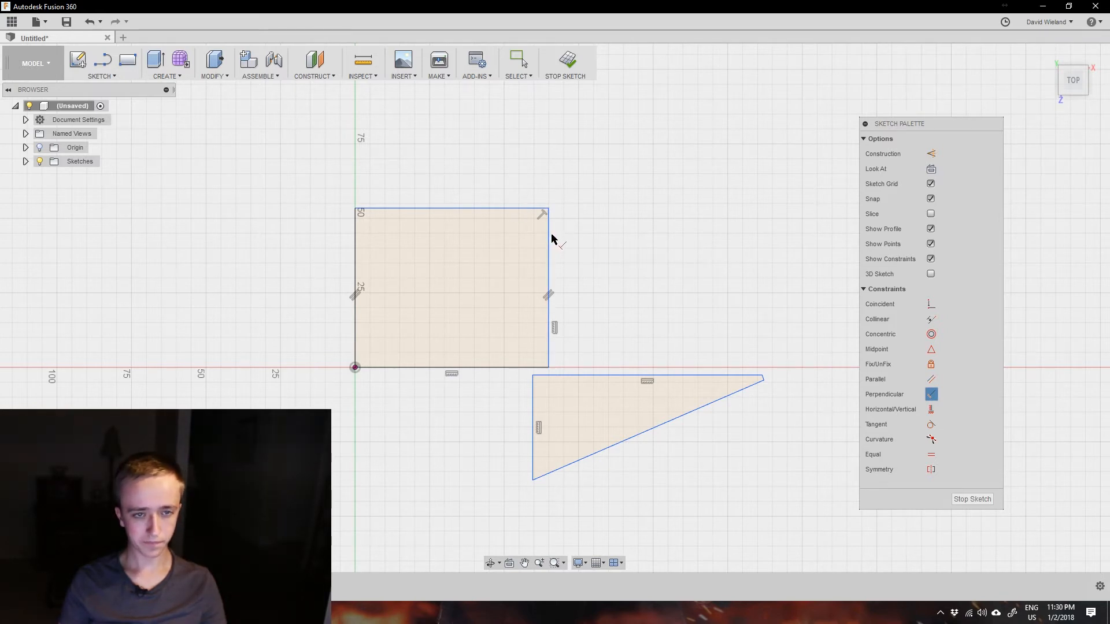
{"action": "mouse_move", "coordinate": [483, 212]}
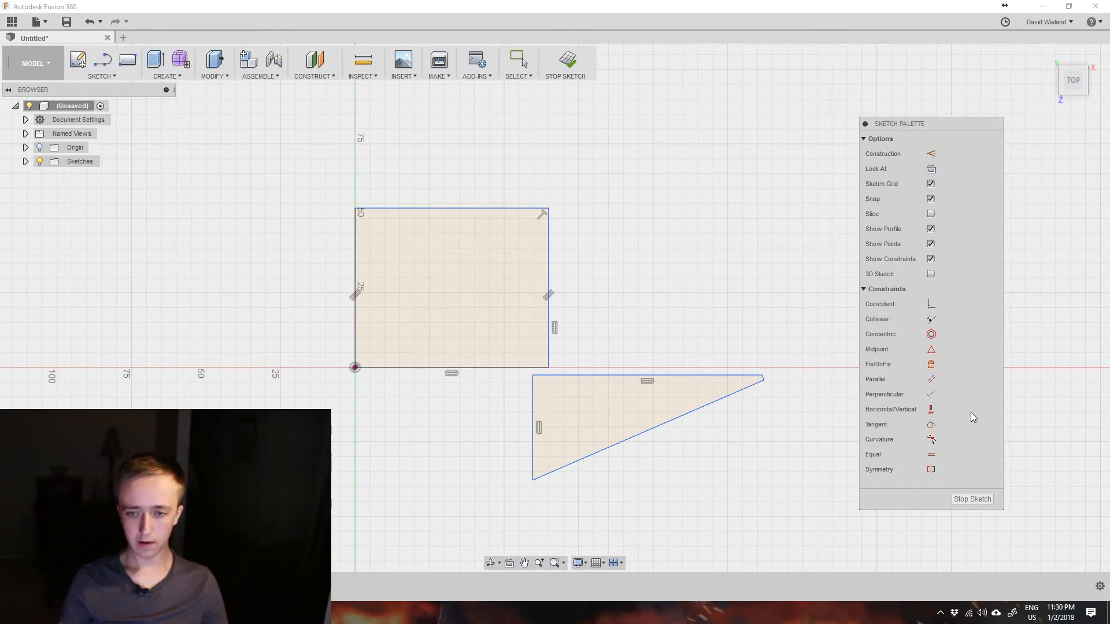
{"action": "mouse_move", "coordinate": [933, 394]}
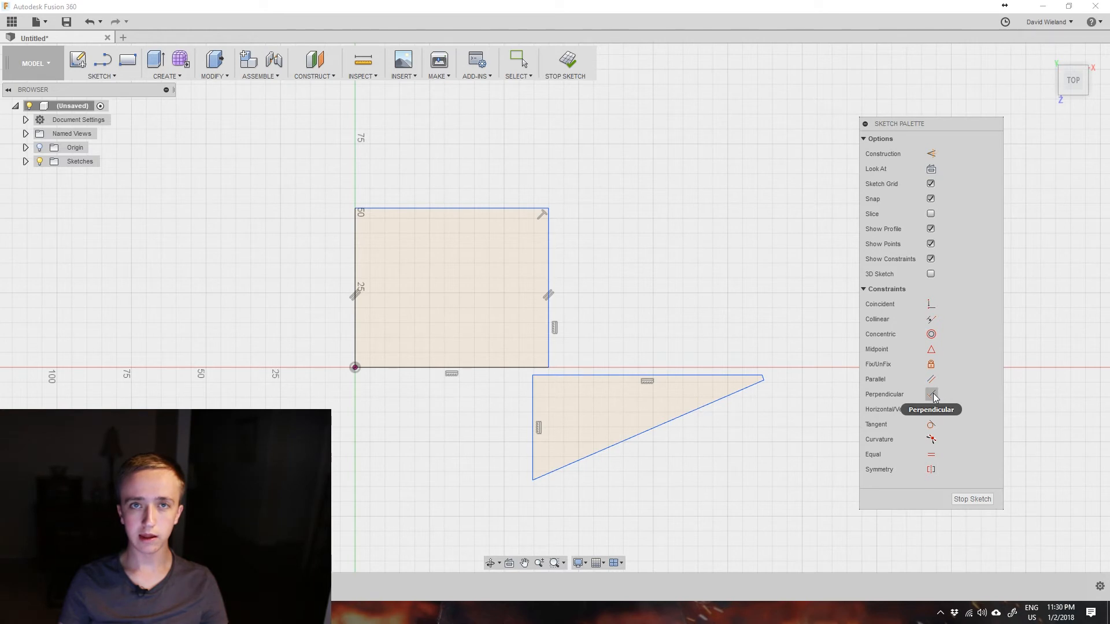
{"action": "mouse_move", "coordinate": [931, 364]}
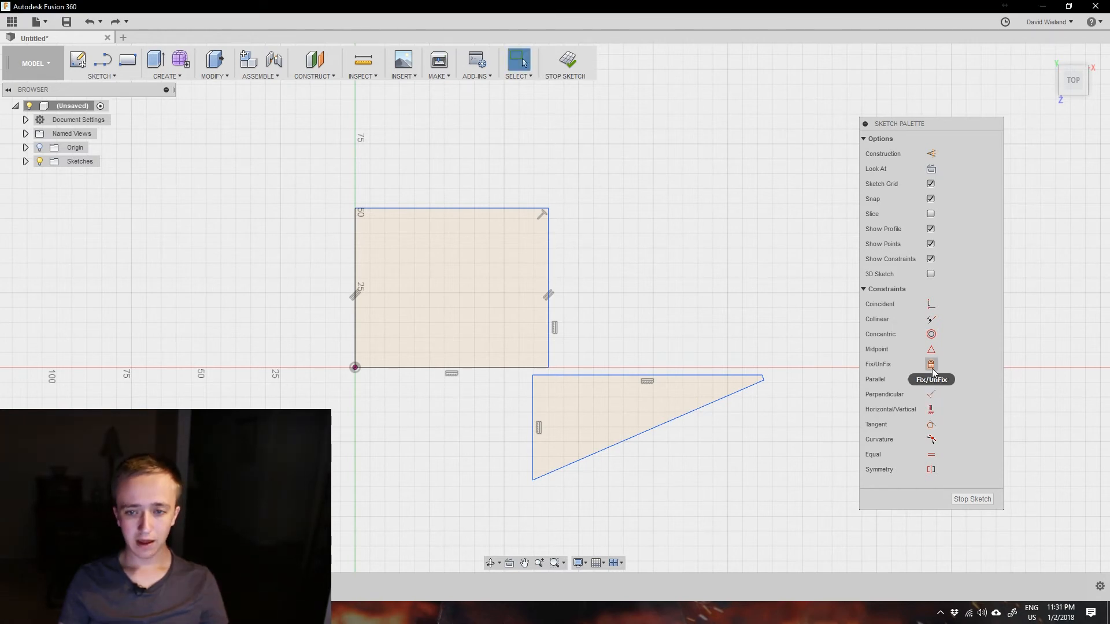
{"action": "mouse_move", "coordinate": [889, 373]}
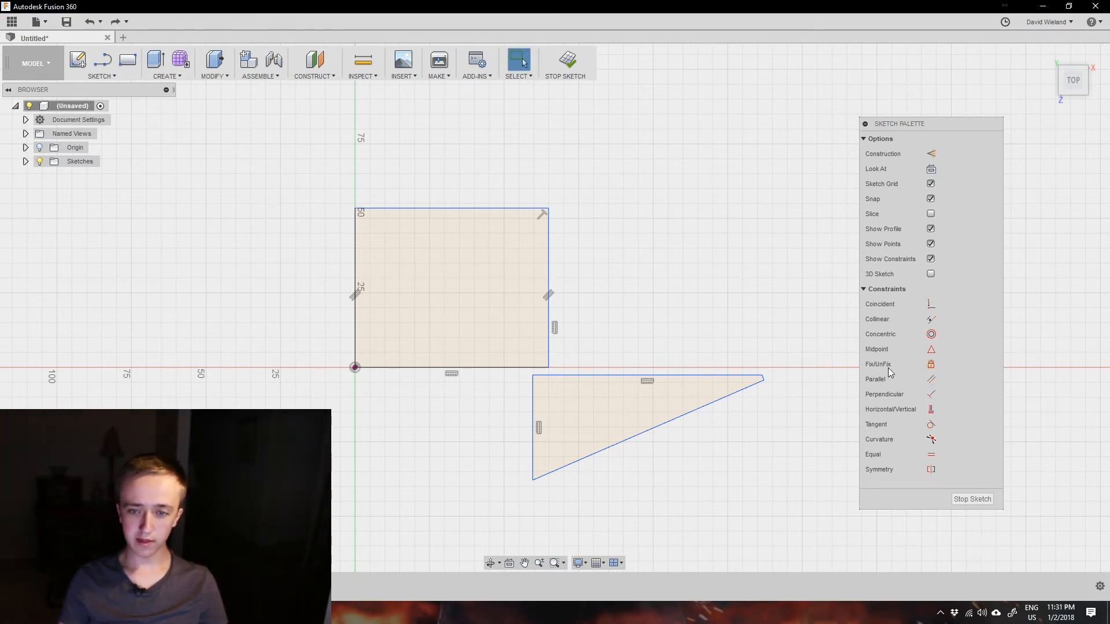
Activate the Fix/Unfix constraint to lock the triangle's left edge in place.
{"action": "left_click", "coordinate": [931, 364]}
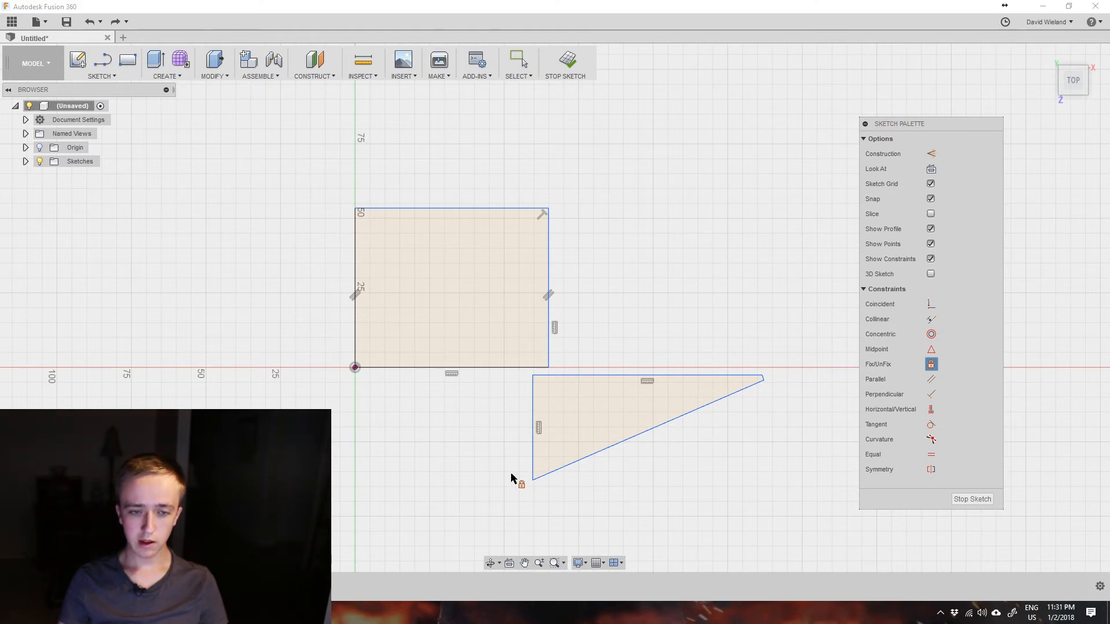
{"action": "mouse_move", "coordinate": [533, 406]}
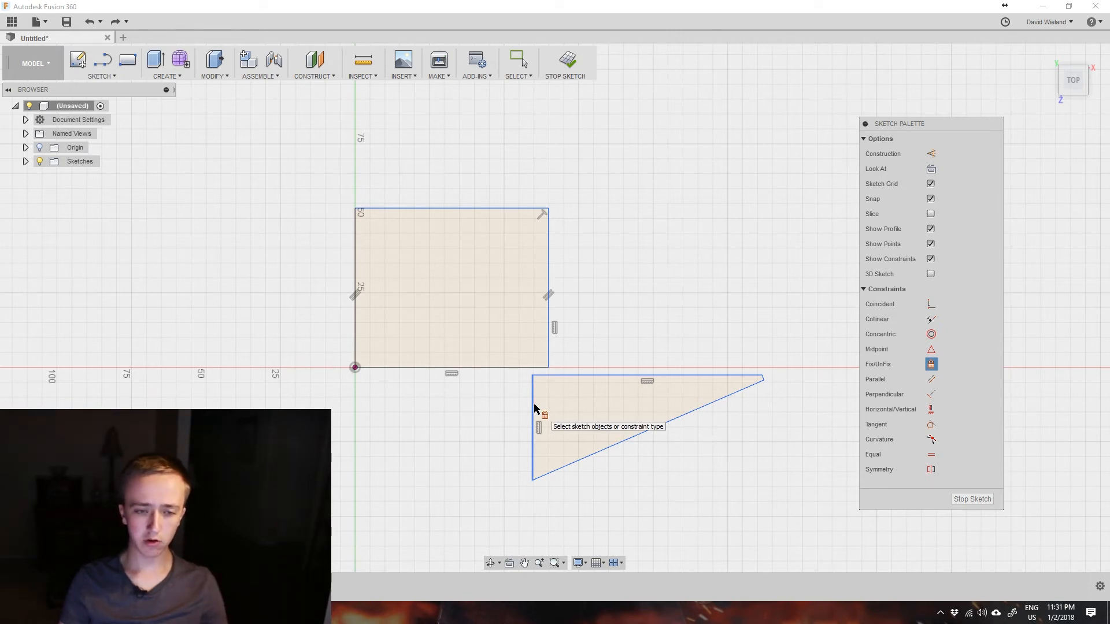
{"action": "mouse_move", "coordinate": [504, 463]}
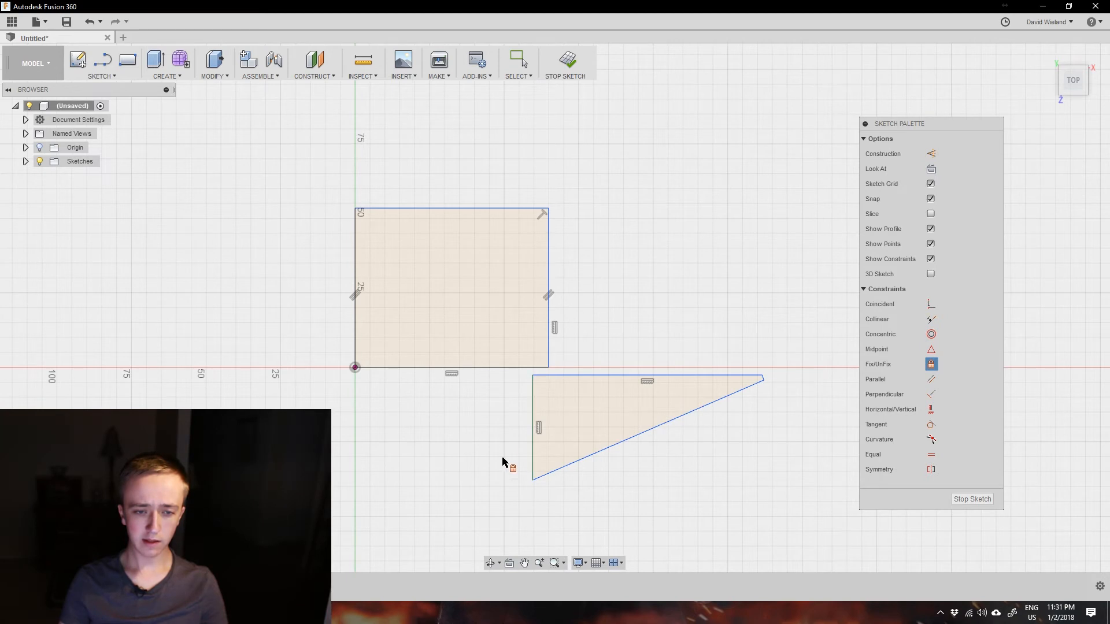
{"action": "mouse_move", "coordinate": [509, 437]}
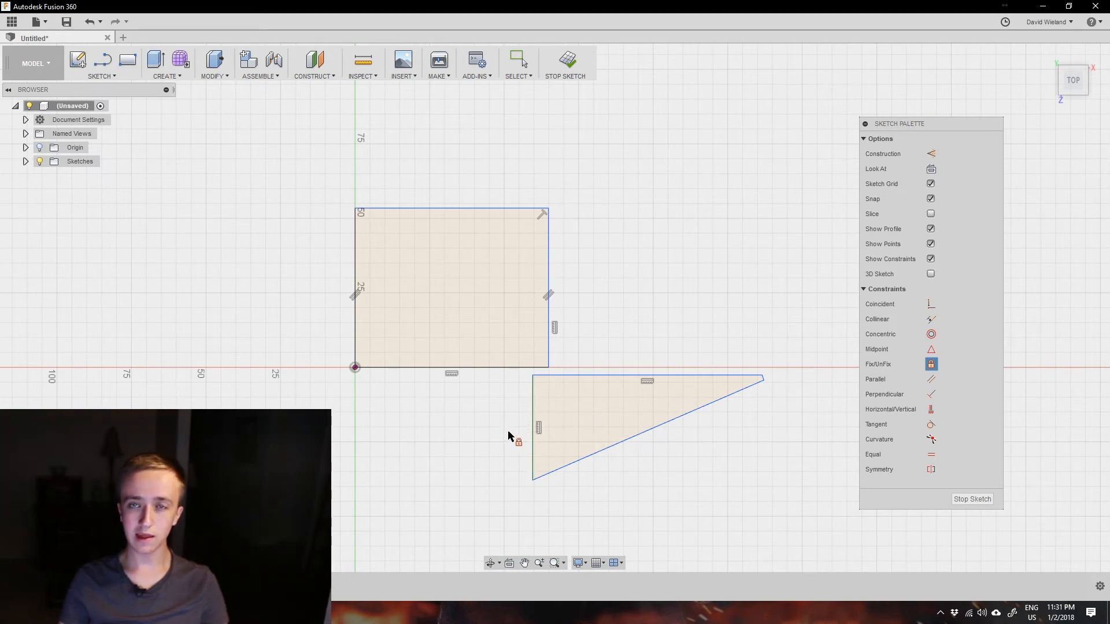
{"action": "mouse_move", "coordinate": [443, 435]}
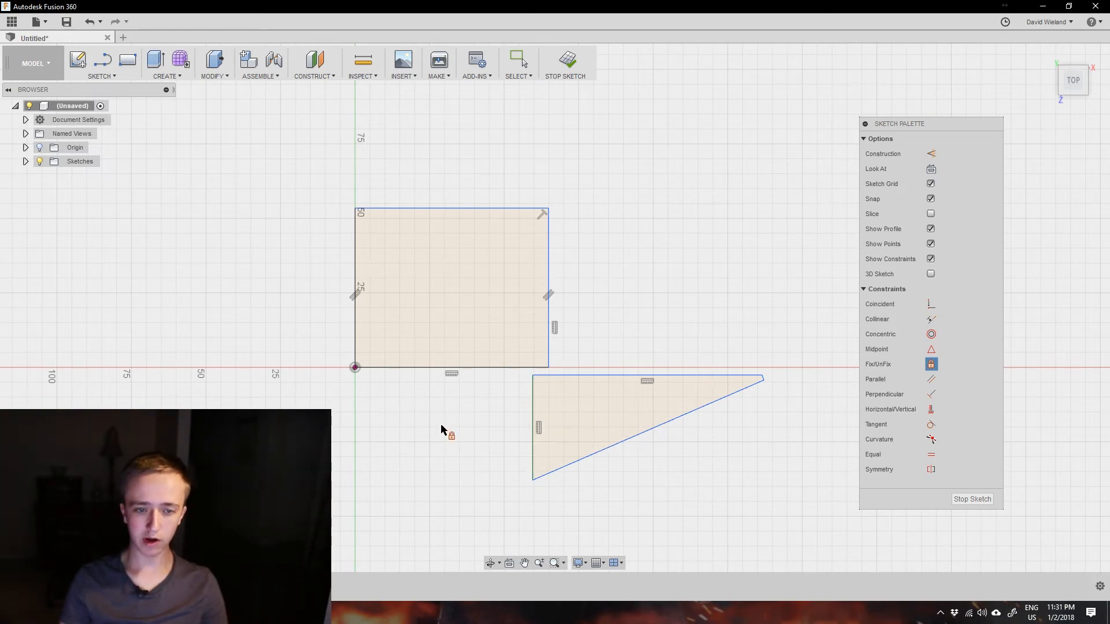
{"action": "mouse_move", "coordinate": [456, 425]}
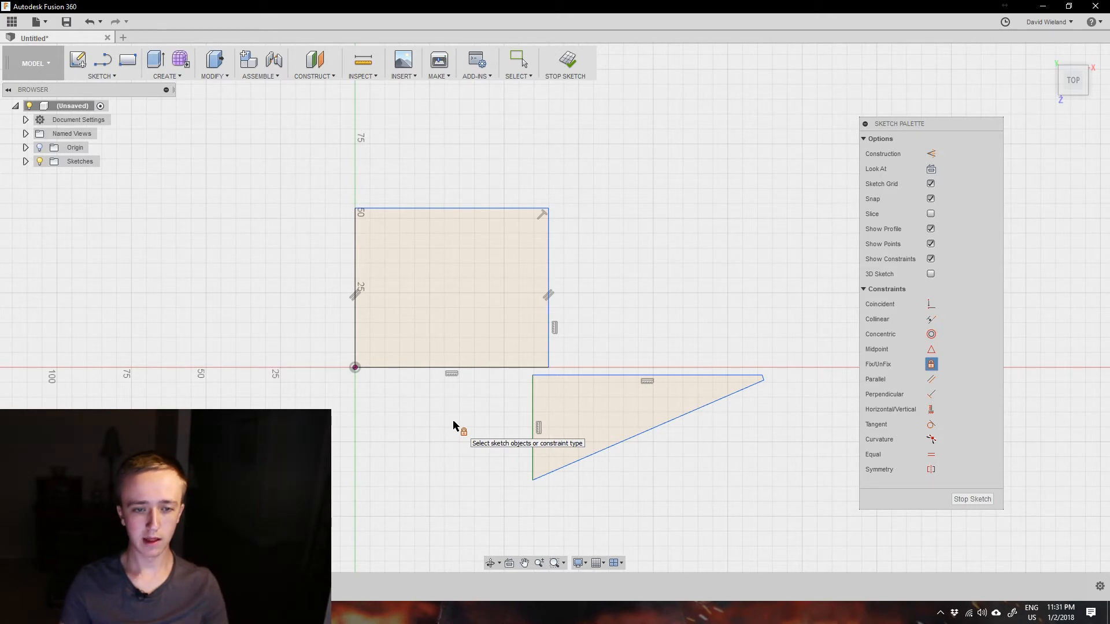
{"action": "mouse_move", "coordinate": [495, 458]}
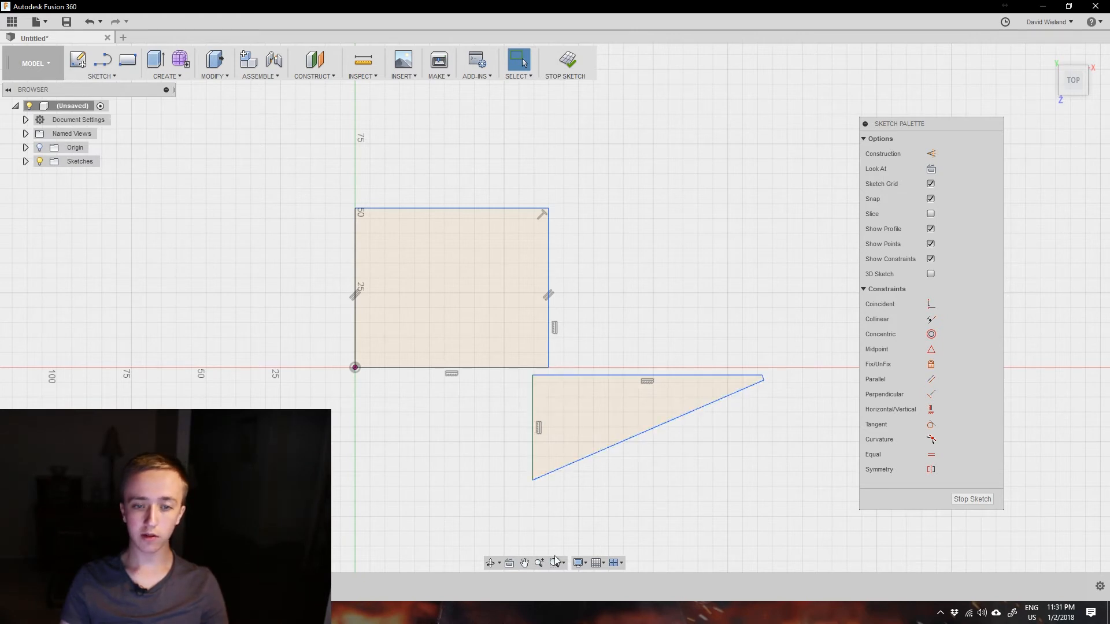
{"action": "mouse_move", "coordinate": [483, 480]}
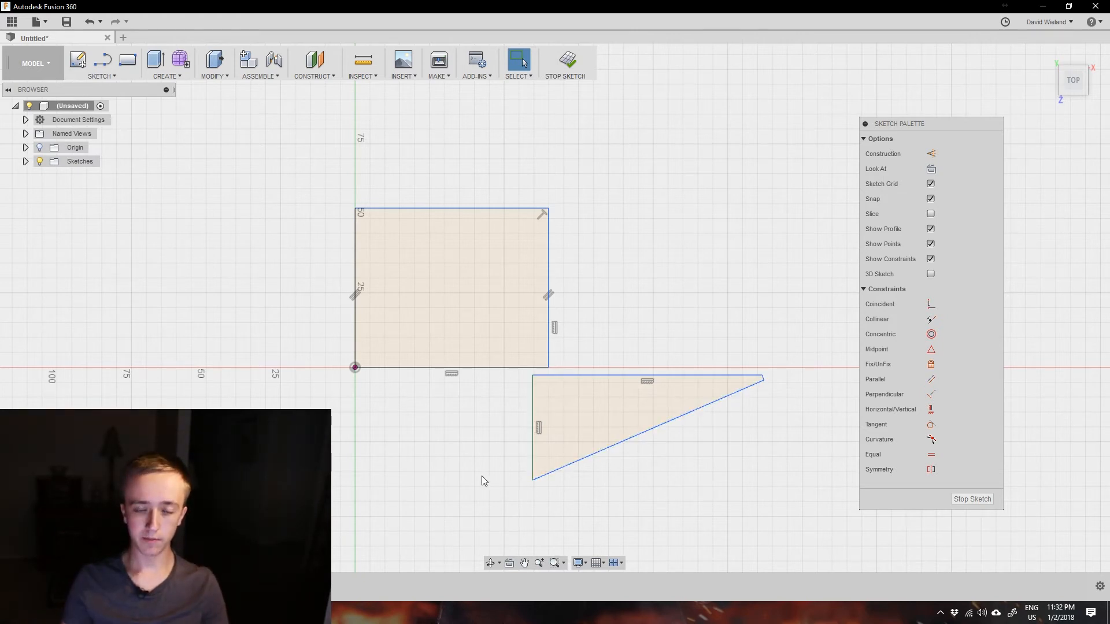
{"action": "mouse_move", "coordinate": [503, 455]}
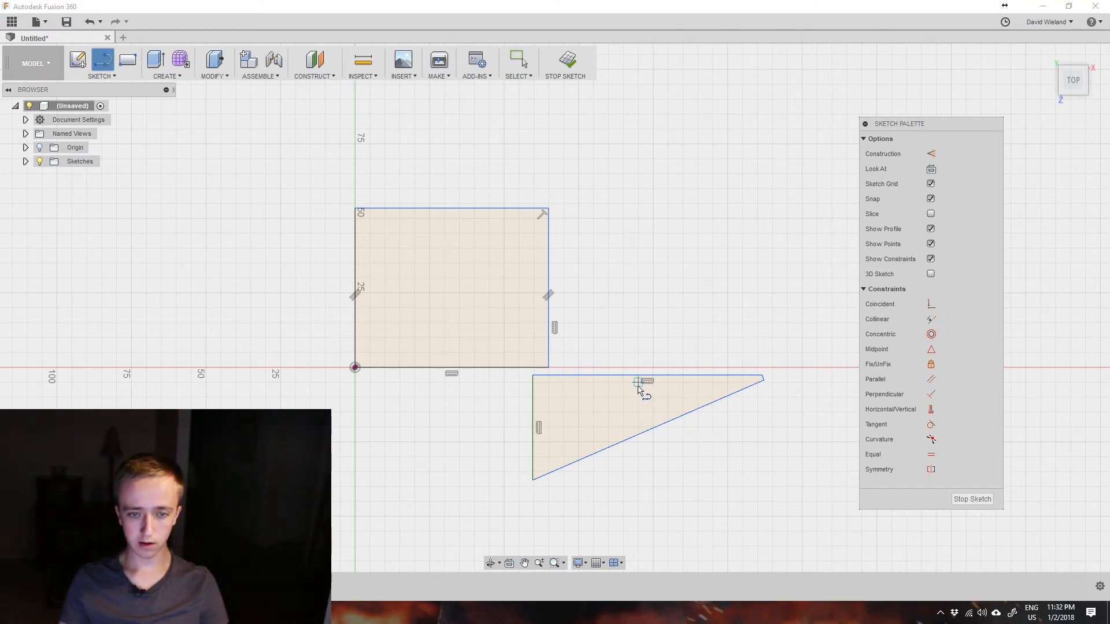
{"action": "mouse_move", "coordinate": [638, 374]}
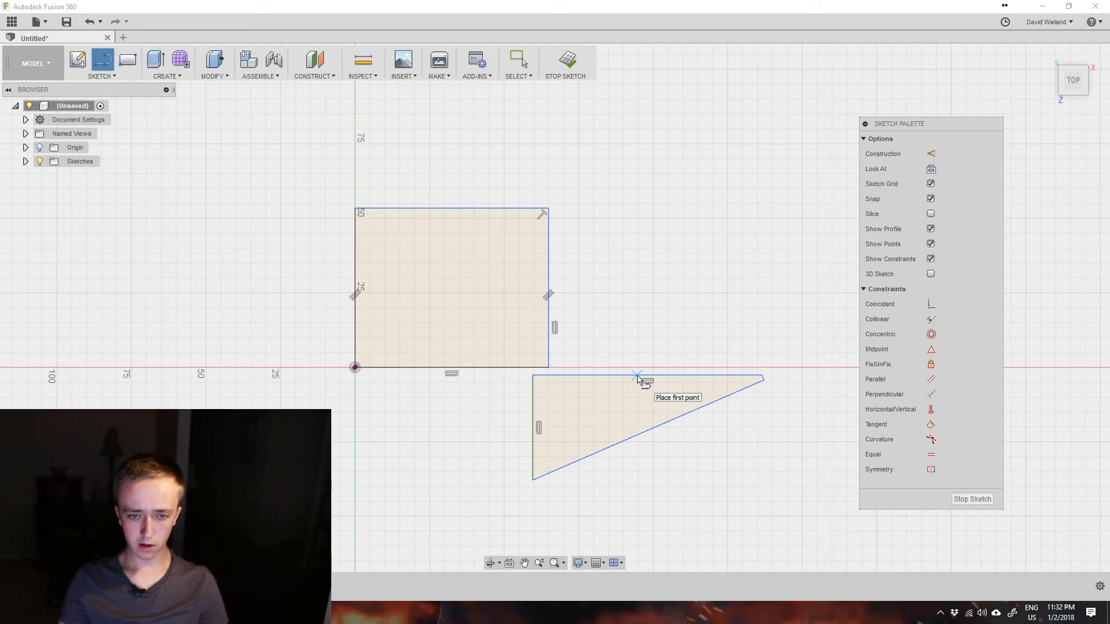
Draw a vertical line from the triangle's top edge midpoint down past its sloped side.
{"action": "left_click", "coordinate": [637, 374]}
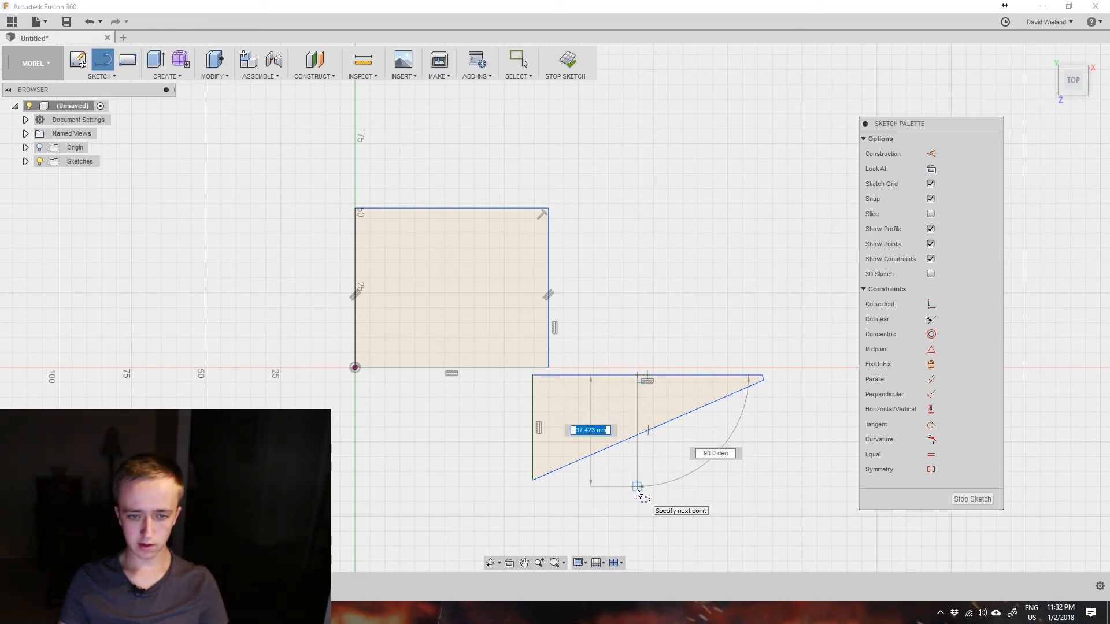
{"action": "mouse_move", "coordinate": [638, 486]}
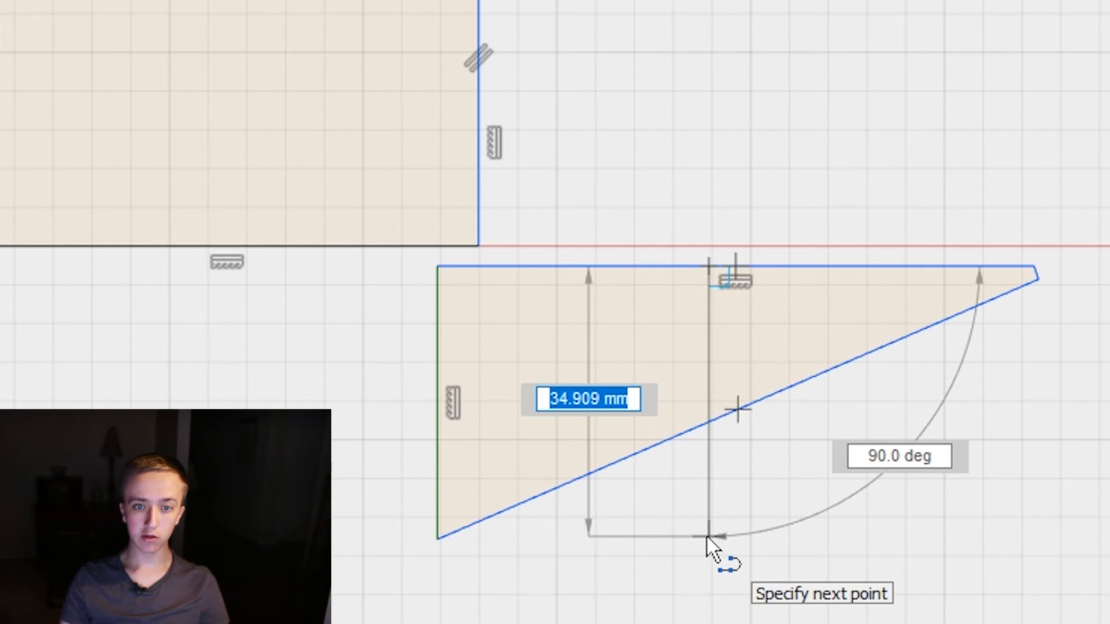
{"action": "left_click", "coordinate": [707, 538]}
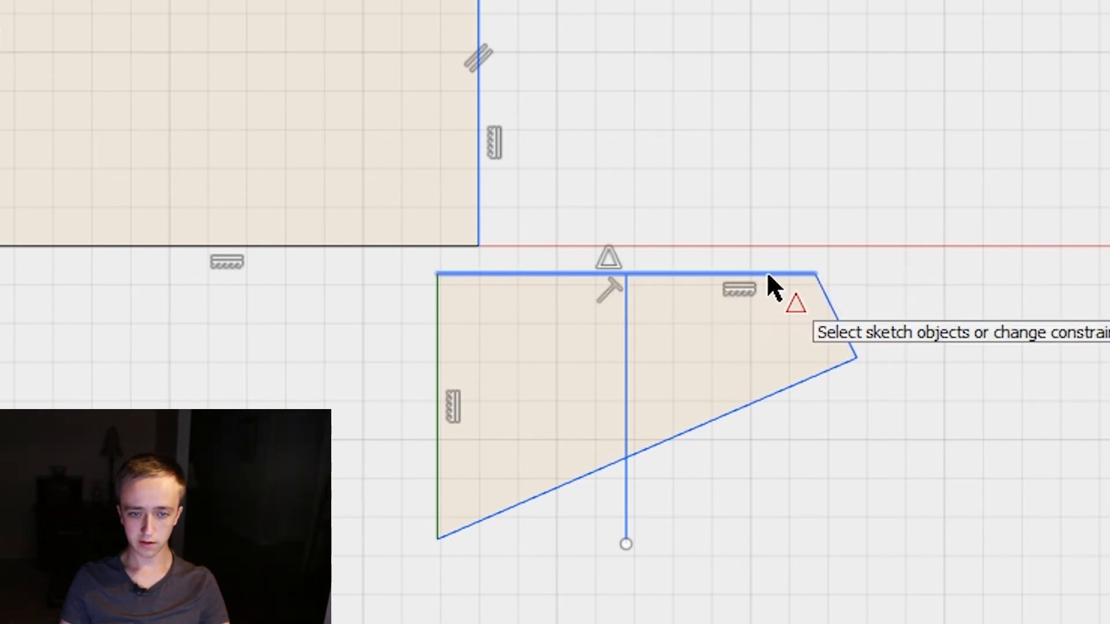
{"action": "mouse_move", "coordinate": [697, 286]}
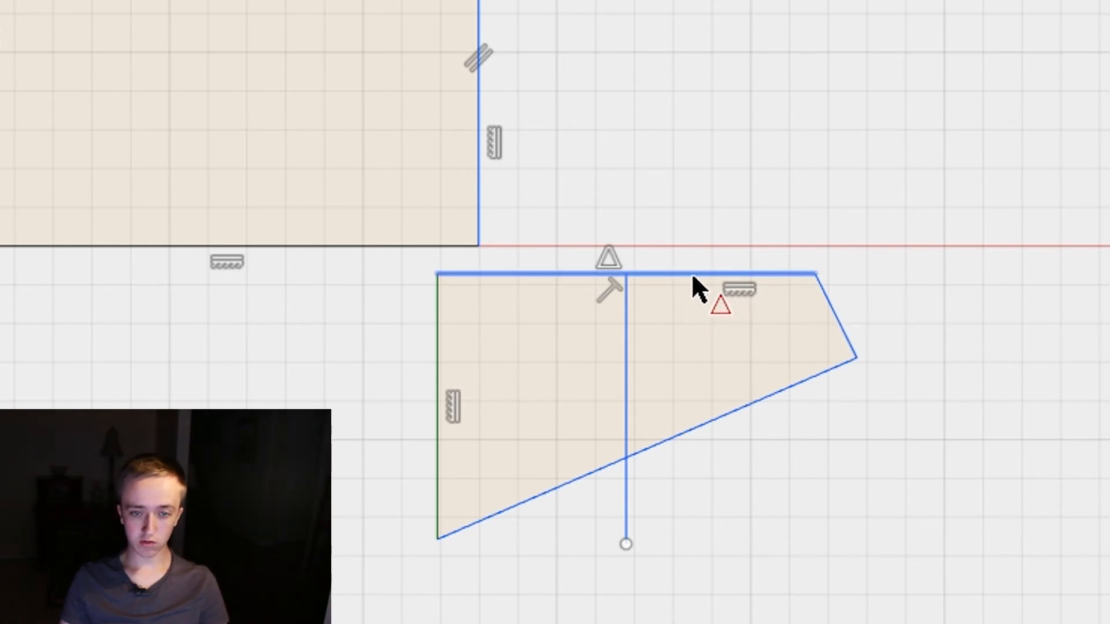
{"action": "mouse_move", "coordinate": [637, 297]}
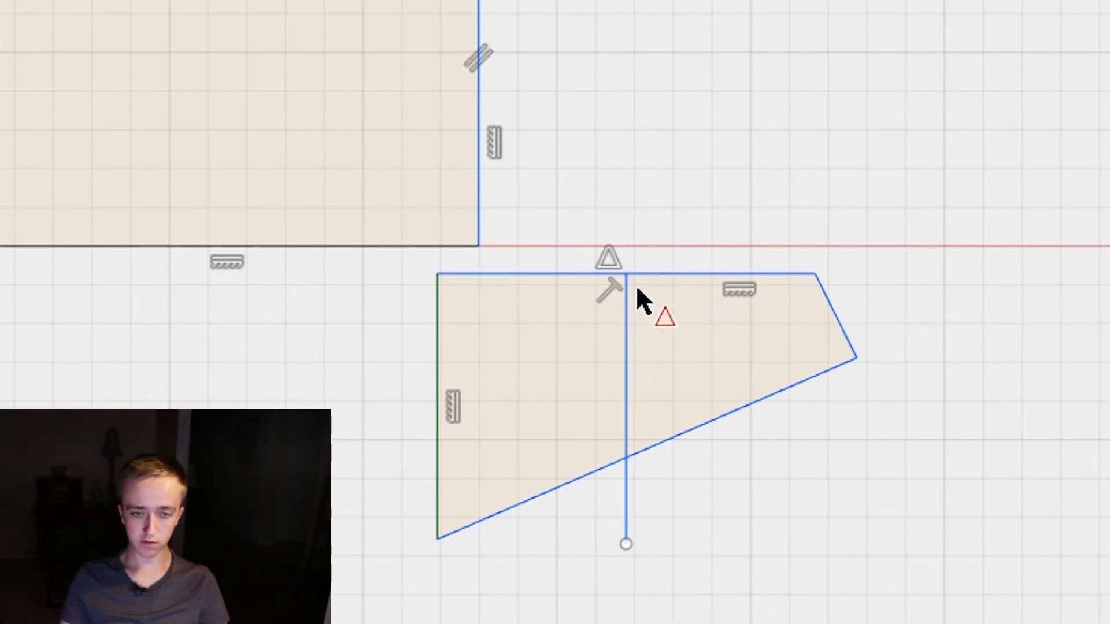
{"action": "mouse_move", "coordinate": [853, 53]}
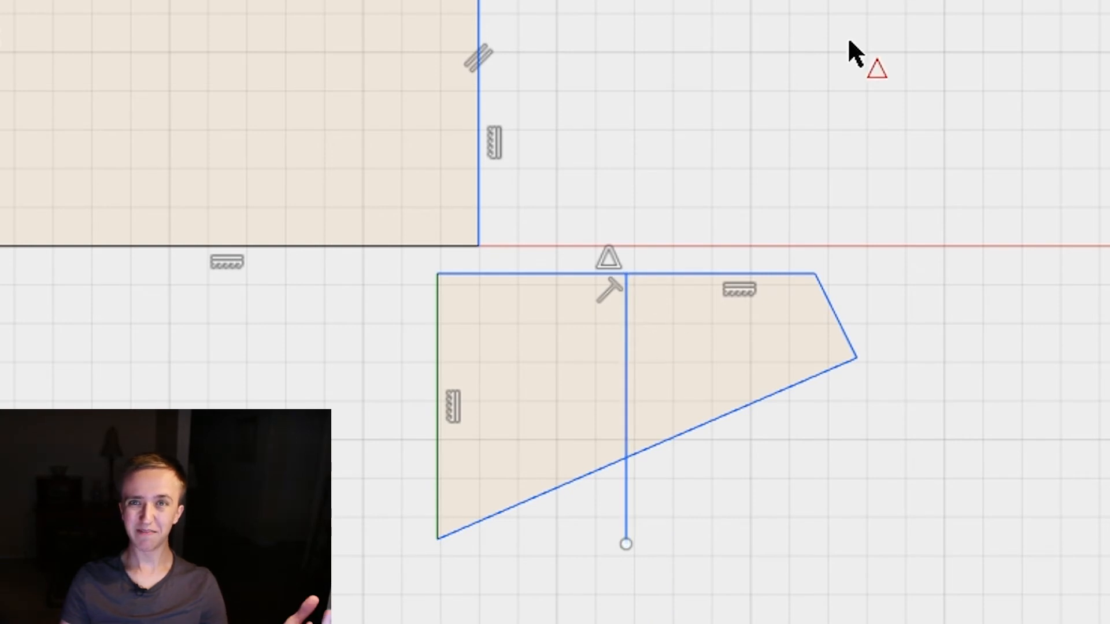
{"action": "mouse_move", "coordinate": [828, 113]}
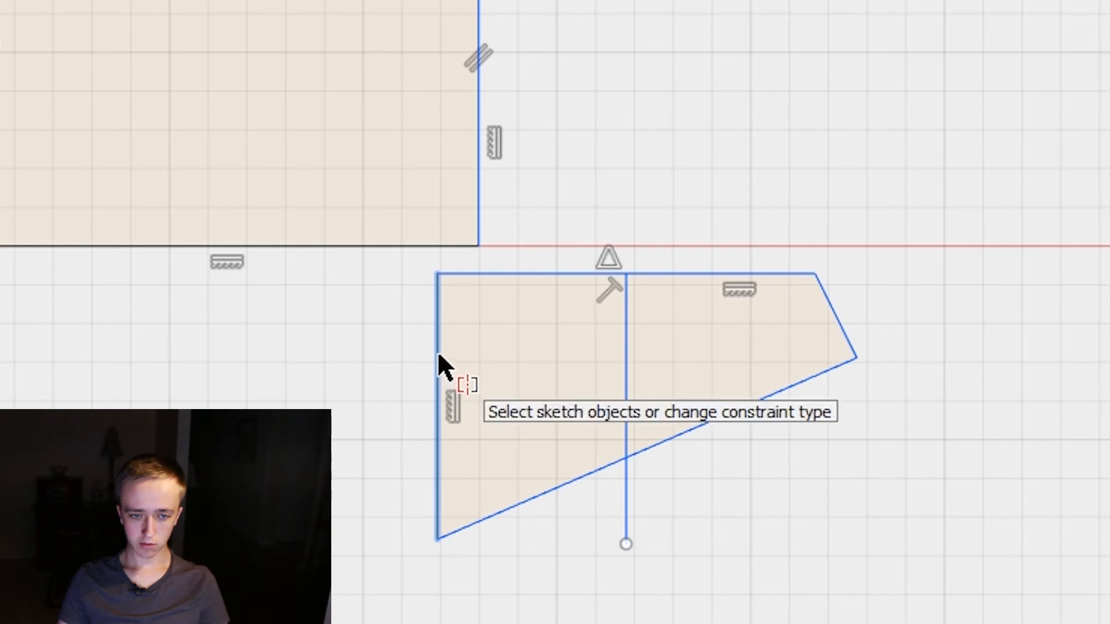
{"action": "mouse_move", "coordinate": [839, 325]}
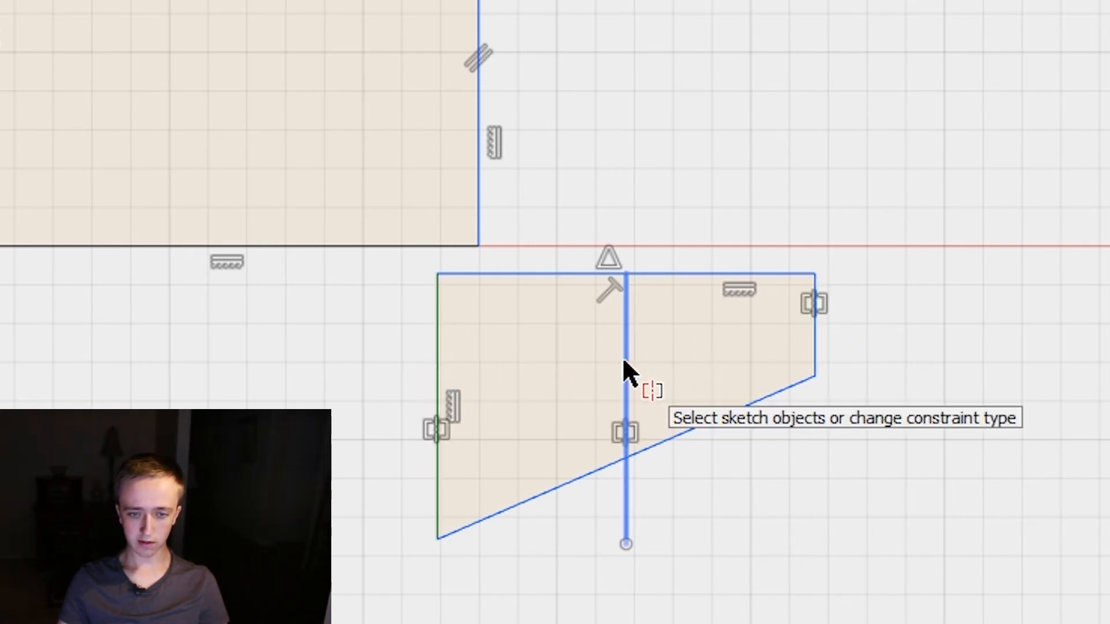
{"action": "mouse_move", "coordinate": [813, 393]}
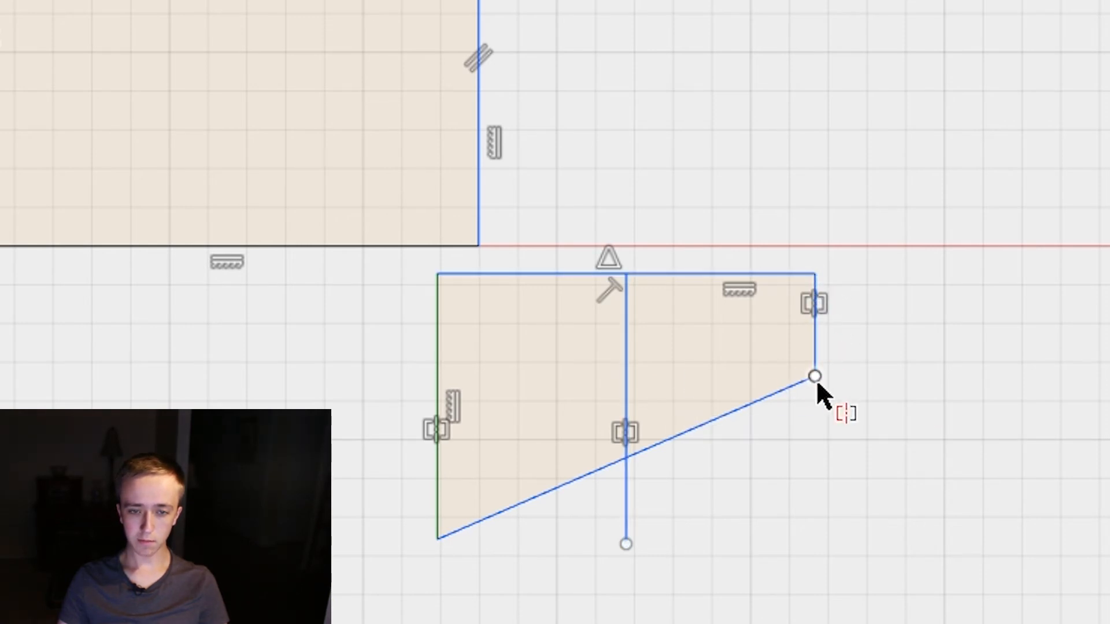
{"action": "mouse_move", "coordinate": [414, 392]}
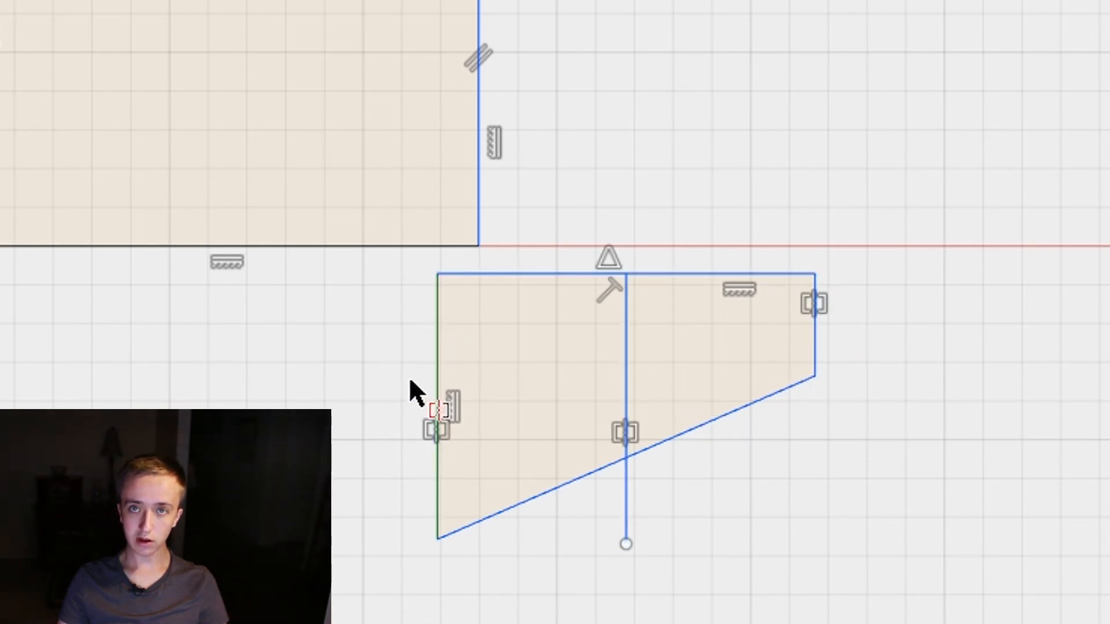
{"action": "mouse_move", "coordinate": [107, 286]}
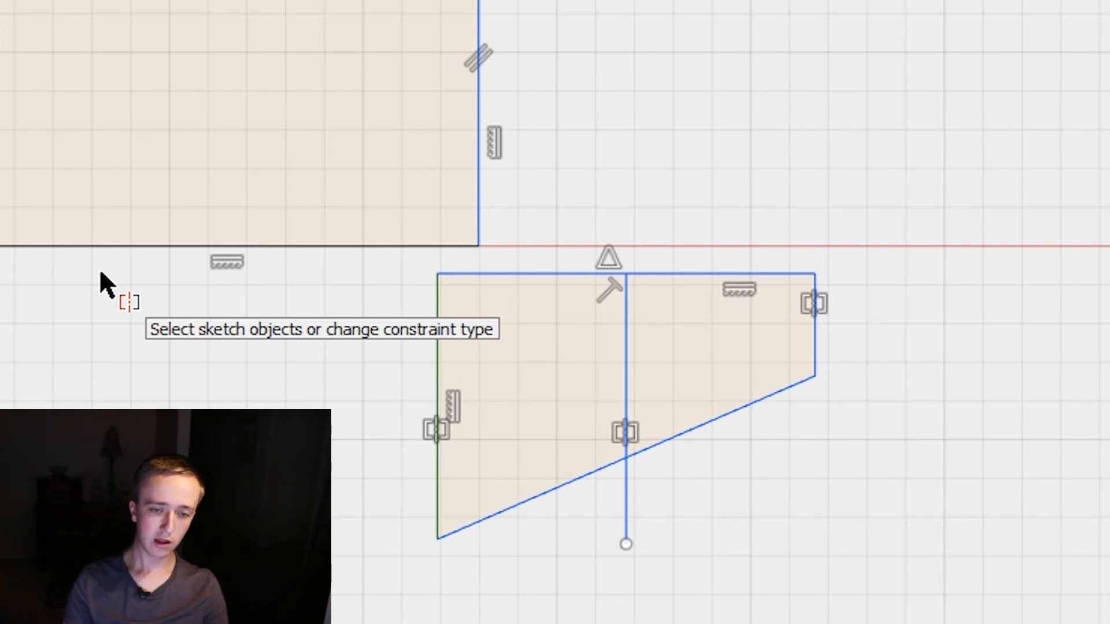
{"action": "mouse_move", "coordinate": [460, 77]}
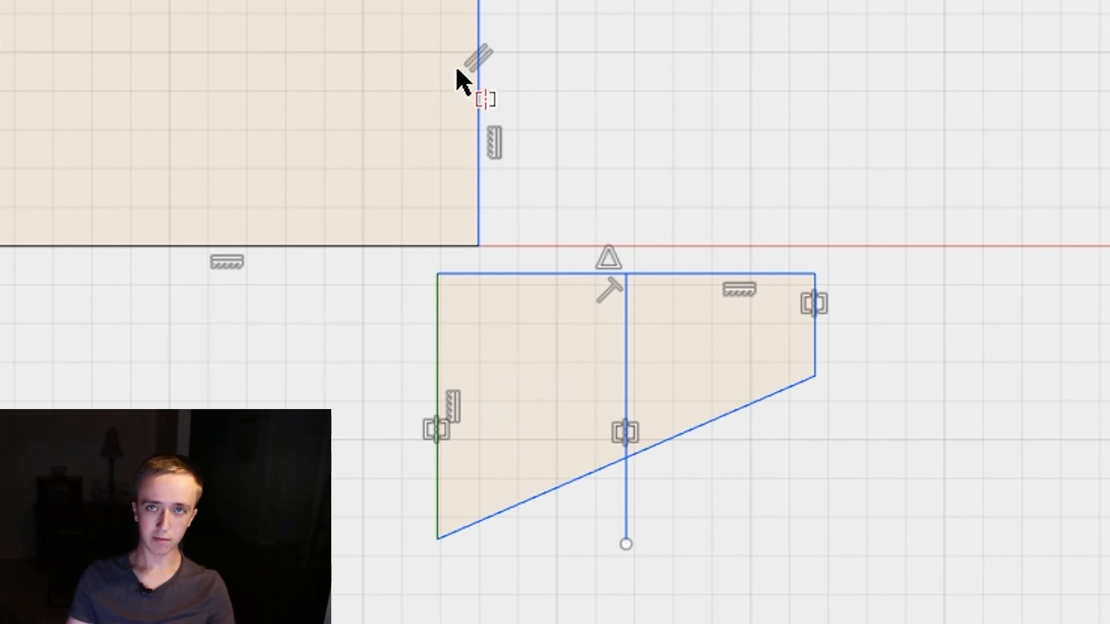
{"action": "mouse_move", "coordinate": [810, 371]}
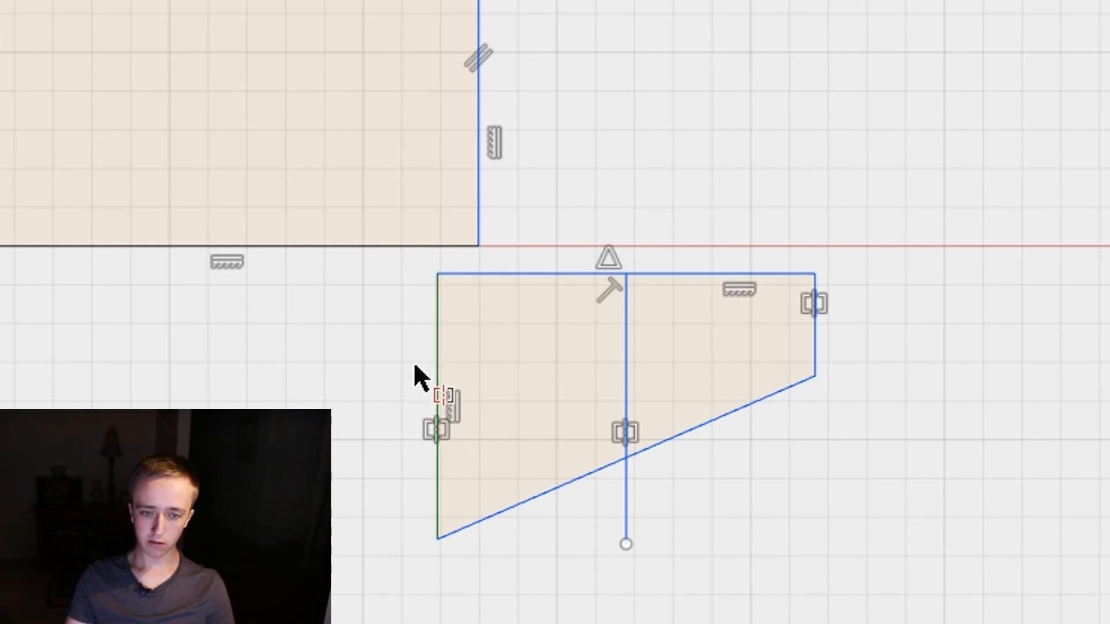
{"action": "mouse_move", "coordinate": [814, 379]}
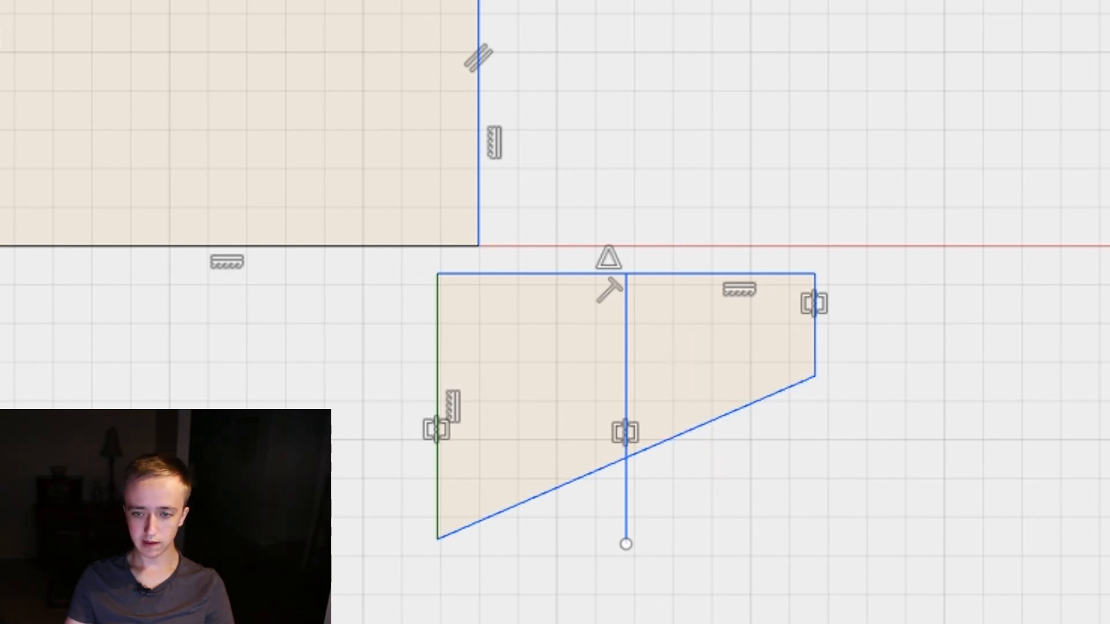
{"action": "mouse_move", "coordinate": [821, 344]}
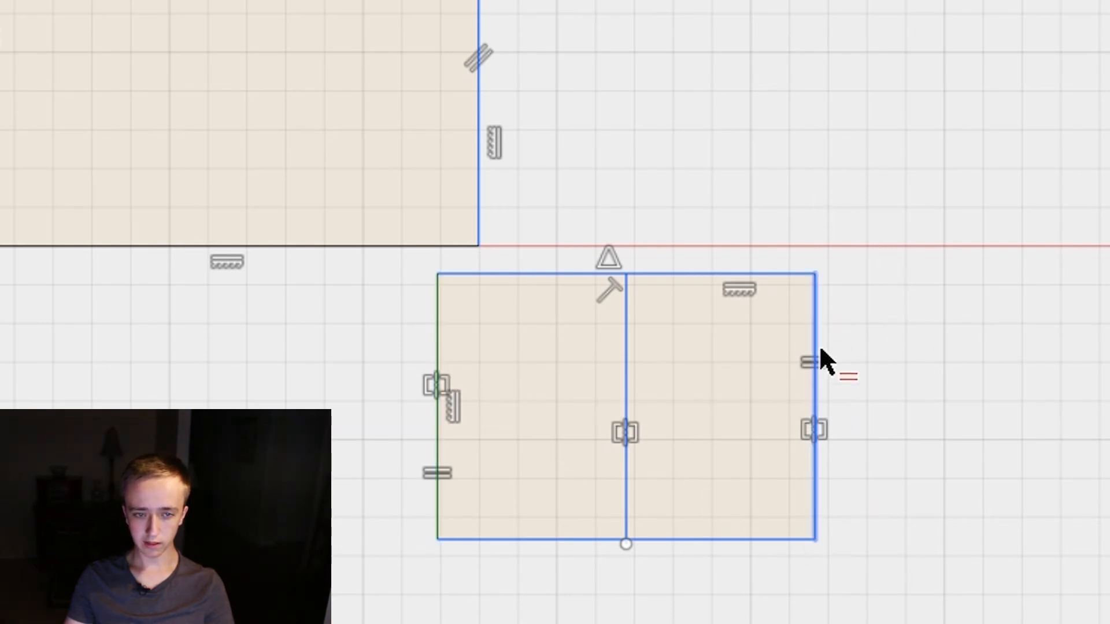
{"action": "mouse_move", "coordinate": [649, 240]}
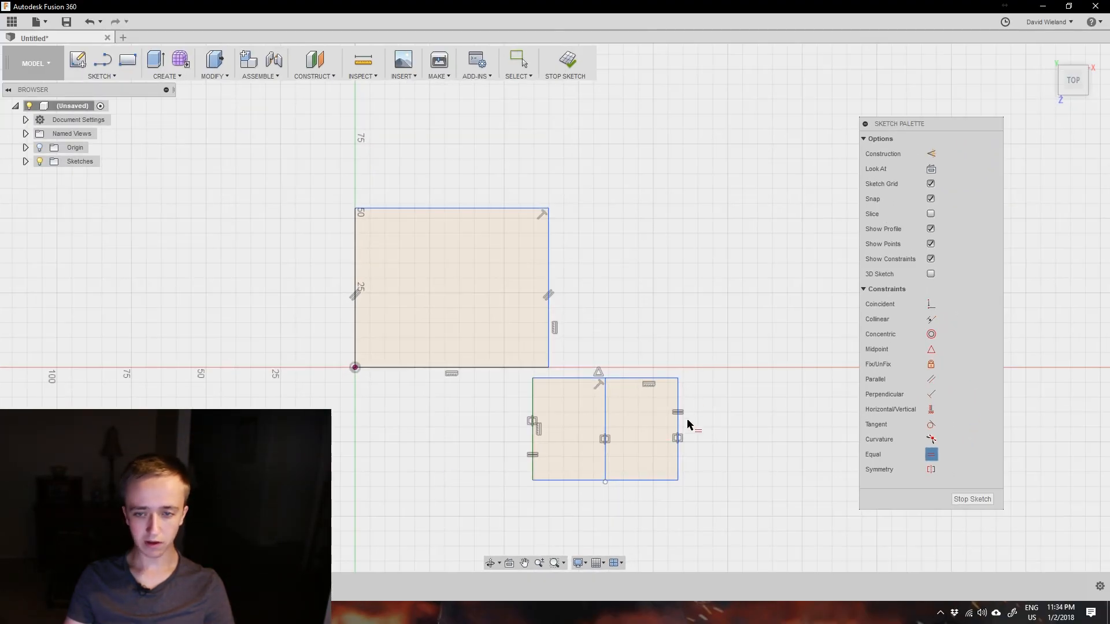
{"action": "mouse_move", "coordinate": [963, 434]}
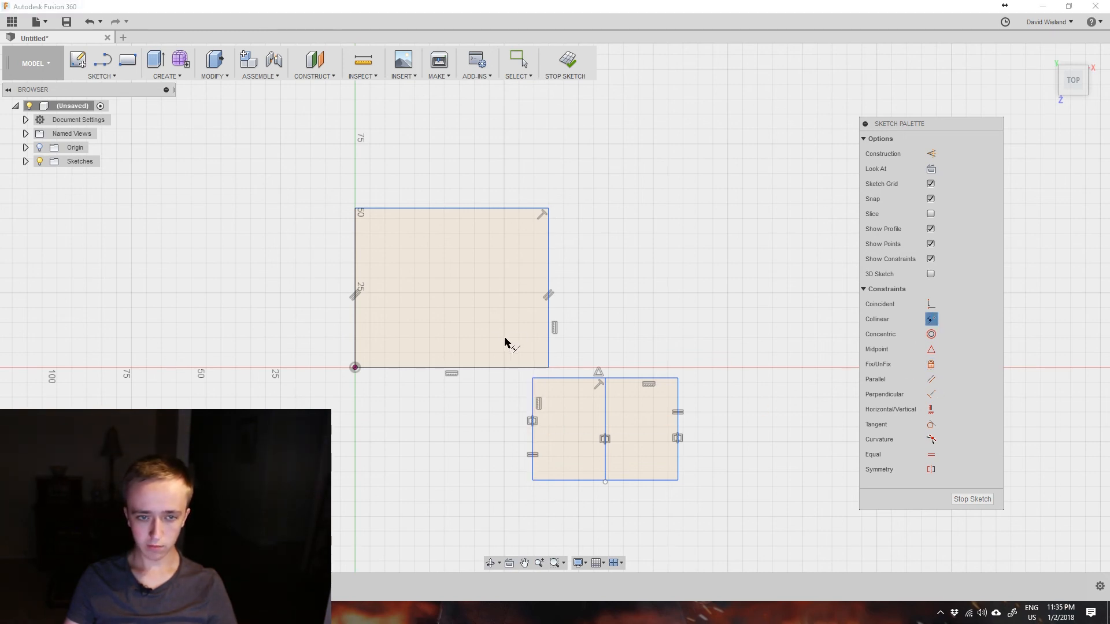
Make the square's right edge collinear with the rectangle's left edge.
{"action": "left_click", "coordinate": [546, 290]}
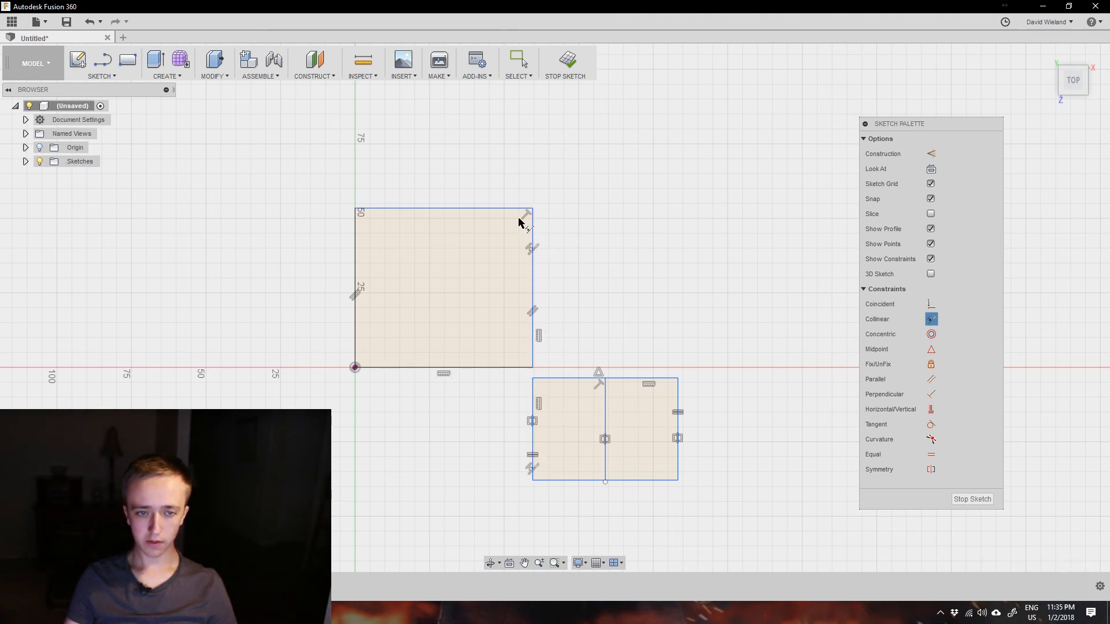
{"action": "mouse_move", "coordinate": [541, 471]}
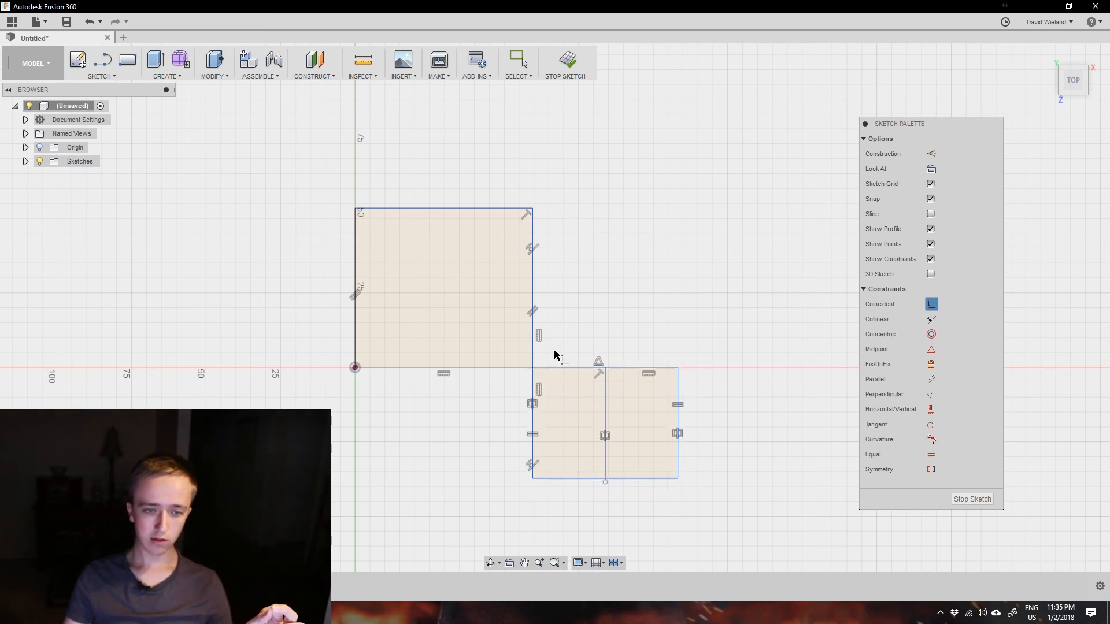
{"action": "mouse_move", "coordinate": [533, 370]}
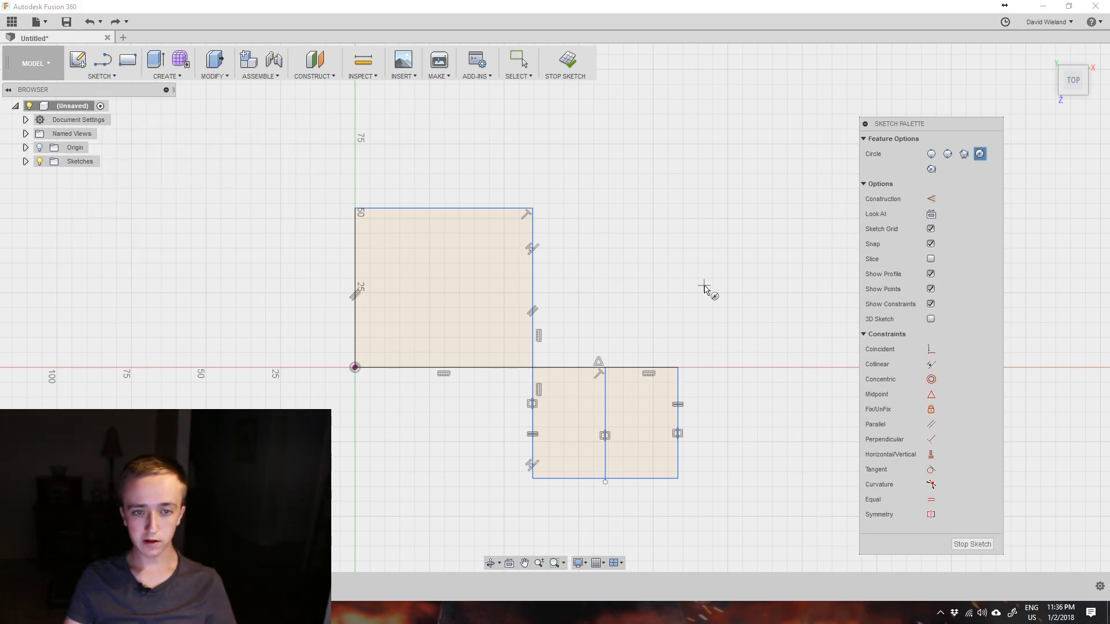
{"action": "mouse_move", "coordinate": [597, 275]}
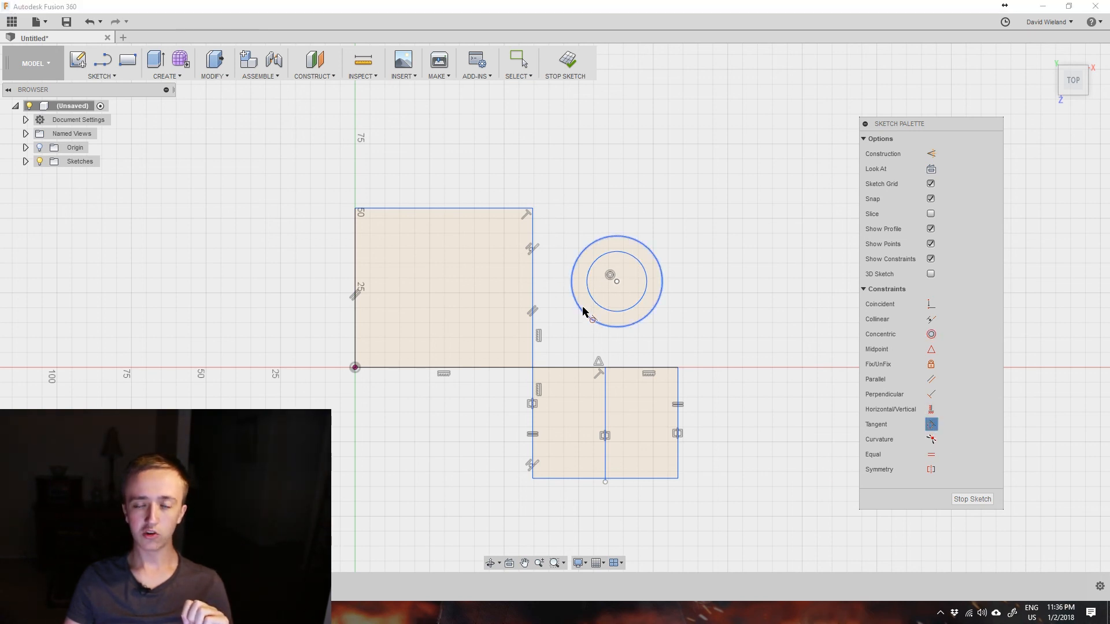
{"action": "mouse_move", "coordinate": [544, 301]}
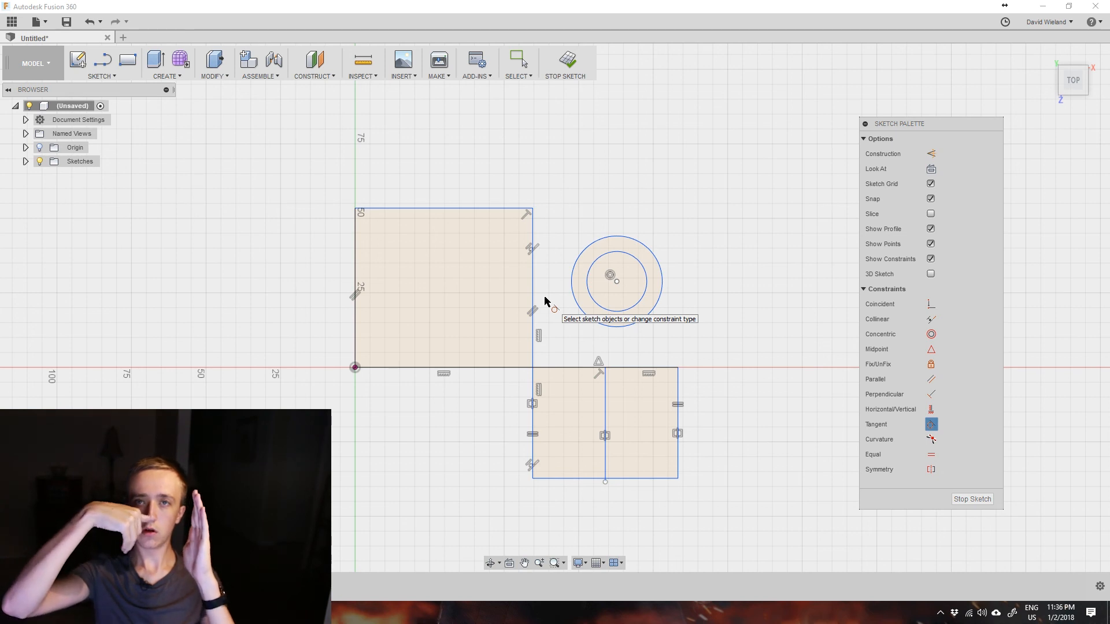
{"action": "mouse_move", "coordinate": [573, 297]}
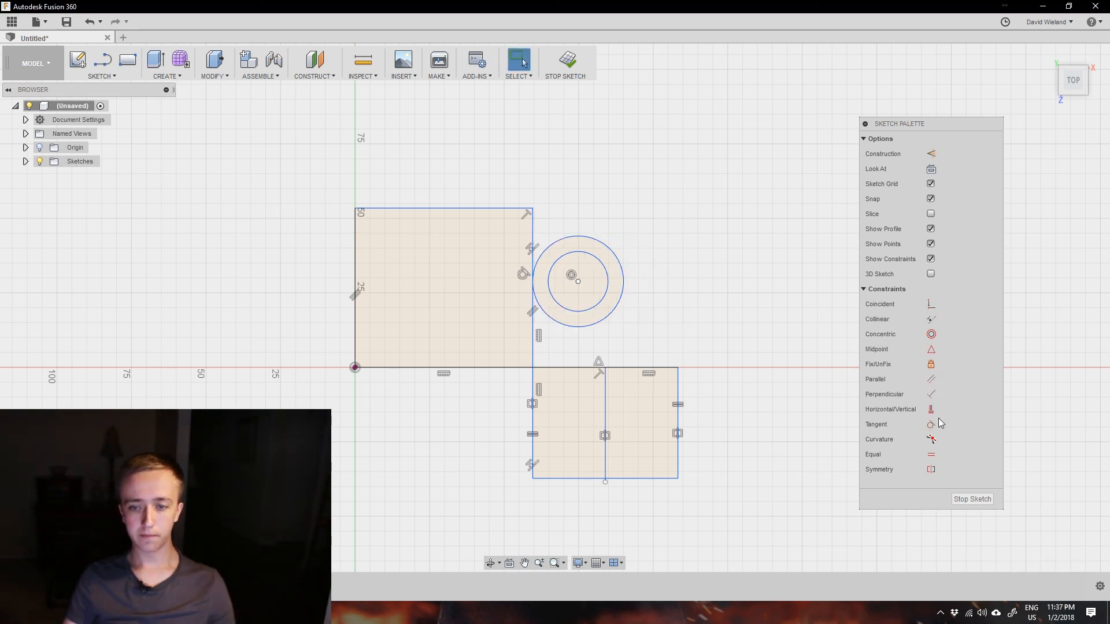
{"action": "mouse_move", "coordinate": [856, 434]}
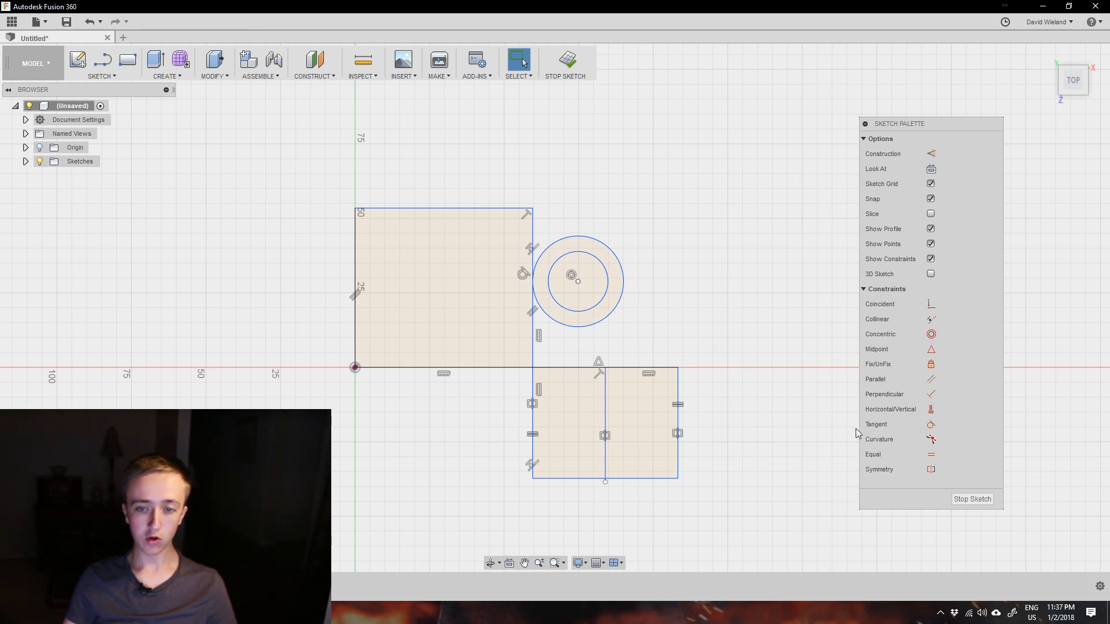
Apply a Tangent constraint between the outer circle and the square's right edge.
{"action": "left_click", "coordinate": [481, 319]}
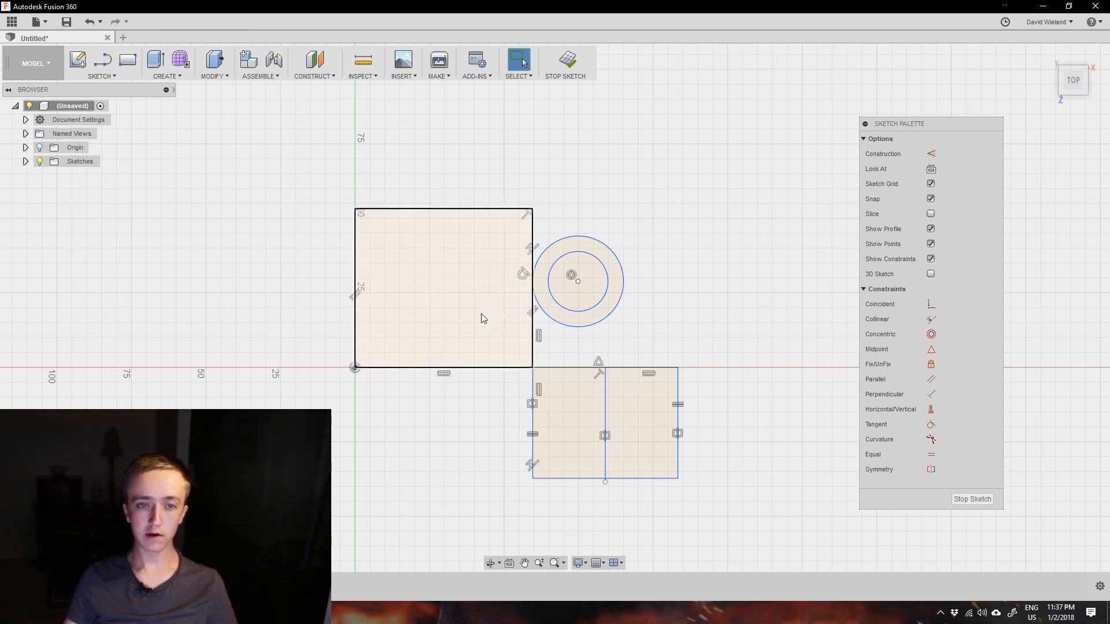